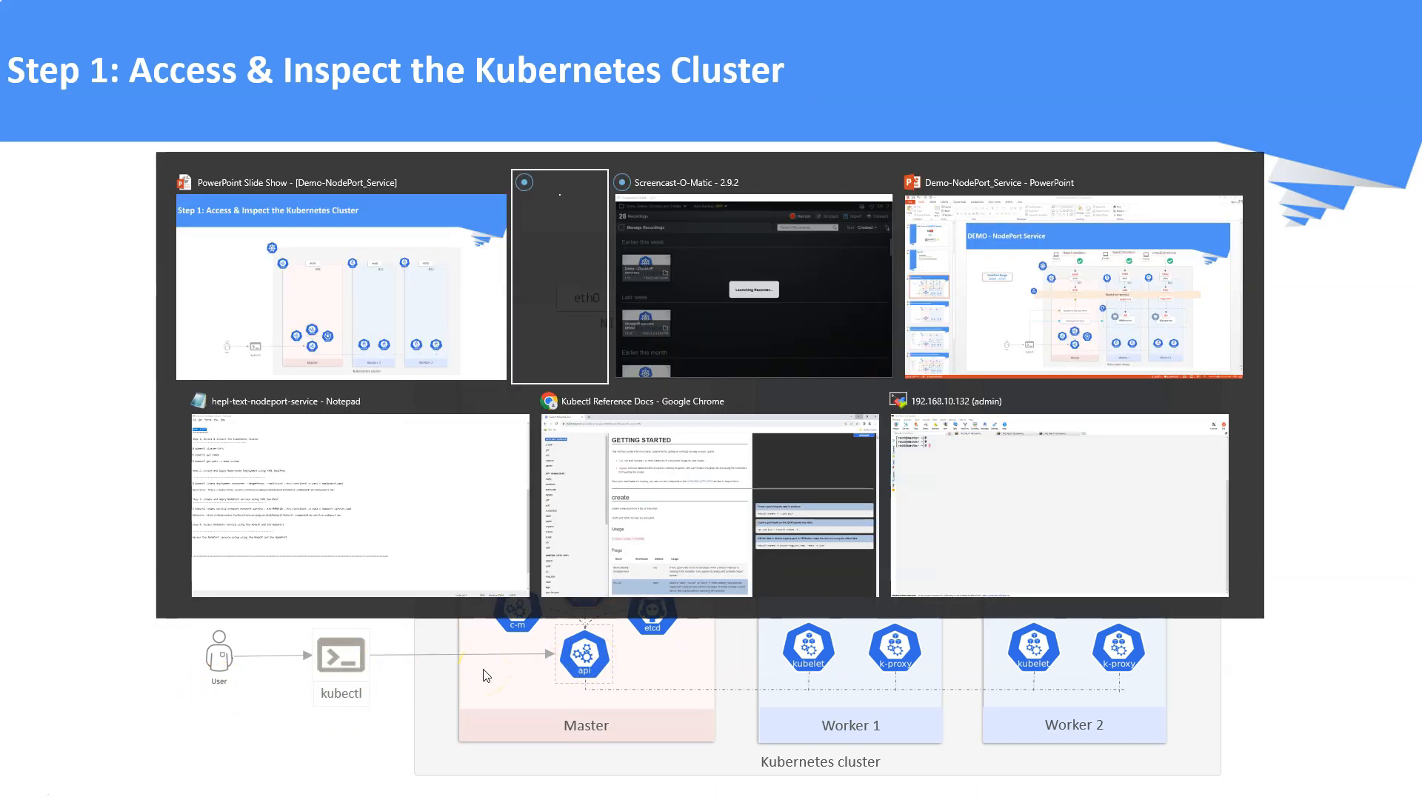
# Bring up the Notepad demo notes and highlight the DEMO STEPS heading.
pyautogui.click(272, 401)
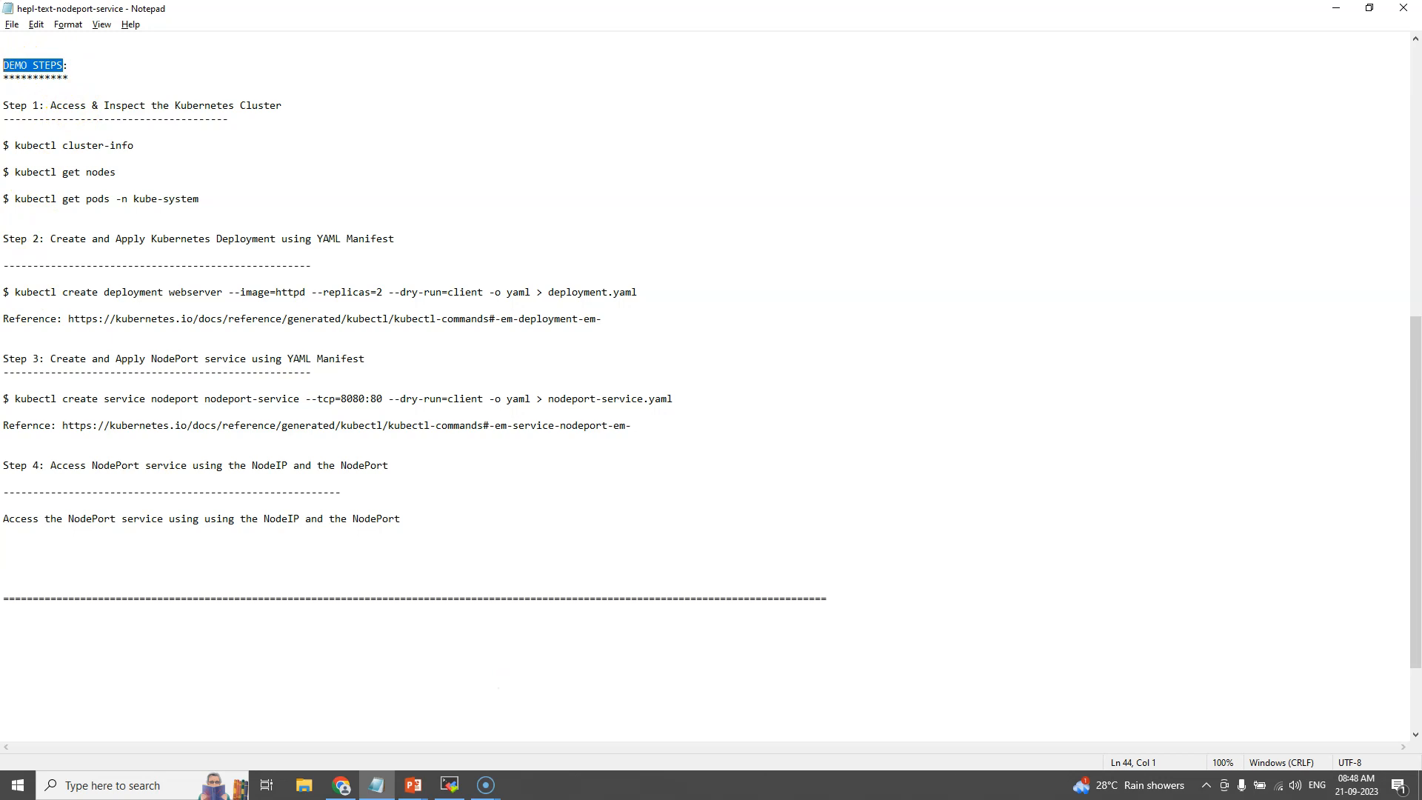
pyautogui.tripleClick(118, 104)
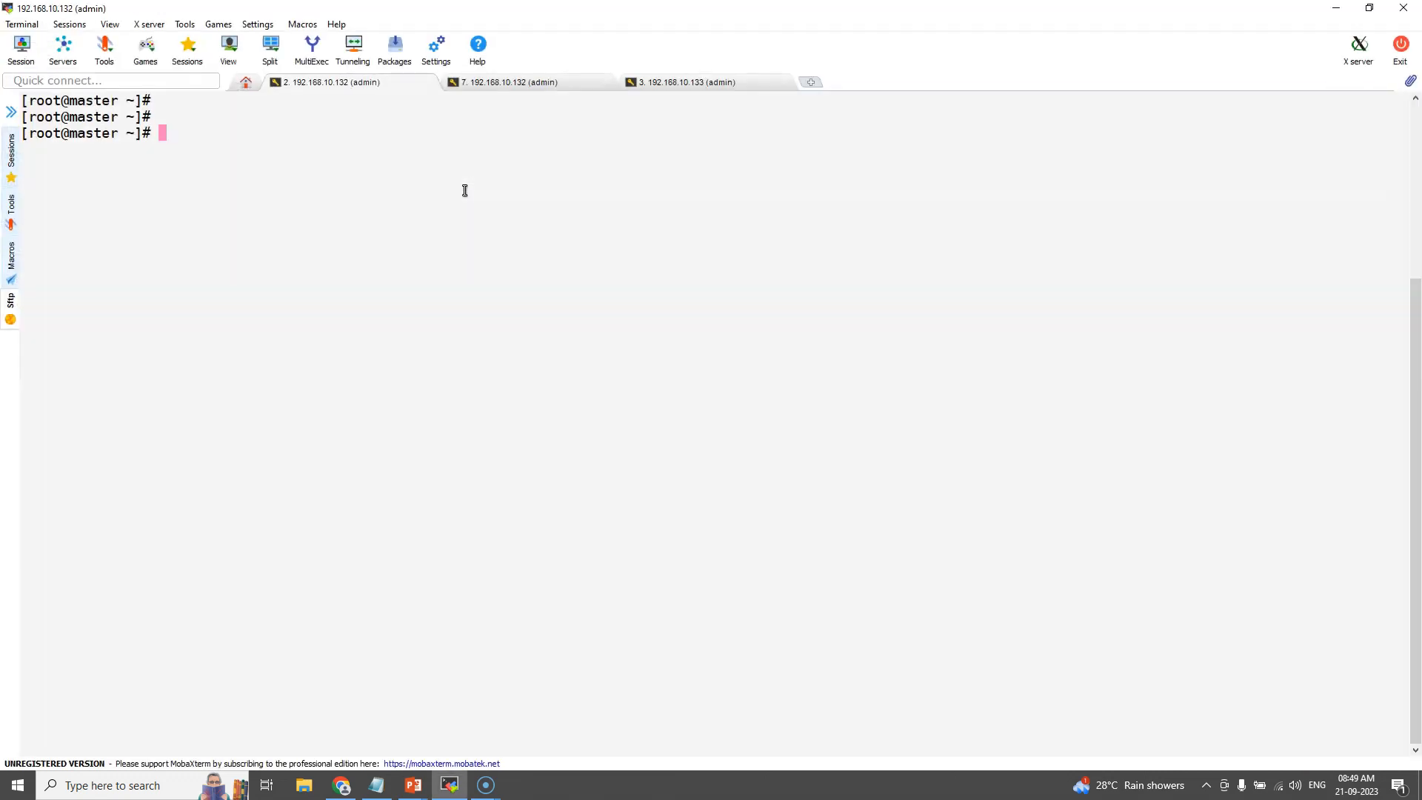
# Run kubectl cluster-info and kubectl get nodes, checking the worker01 node version.
pyautogui.press('enter')
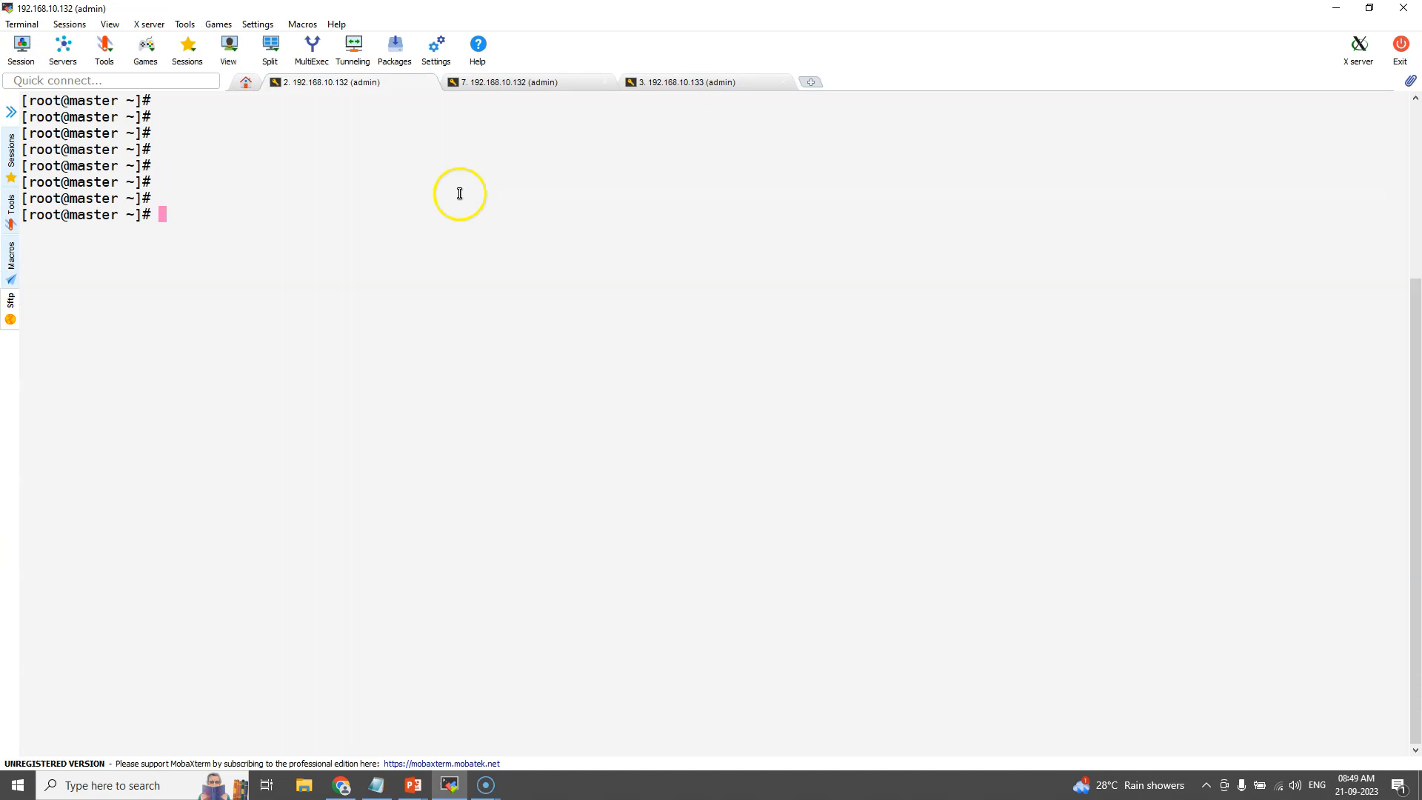
pyautogui.moveTo(379, 226)
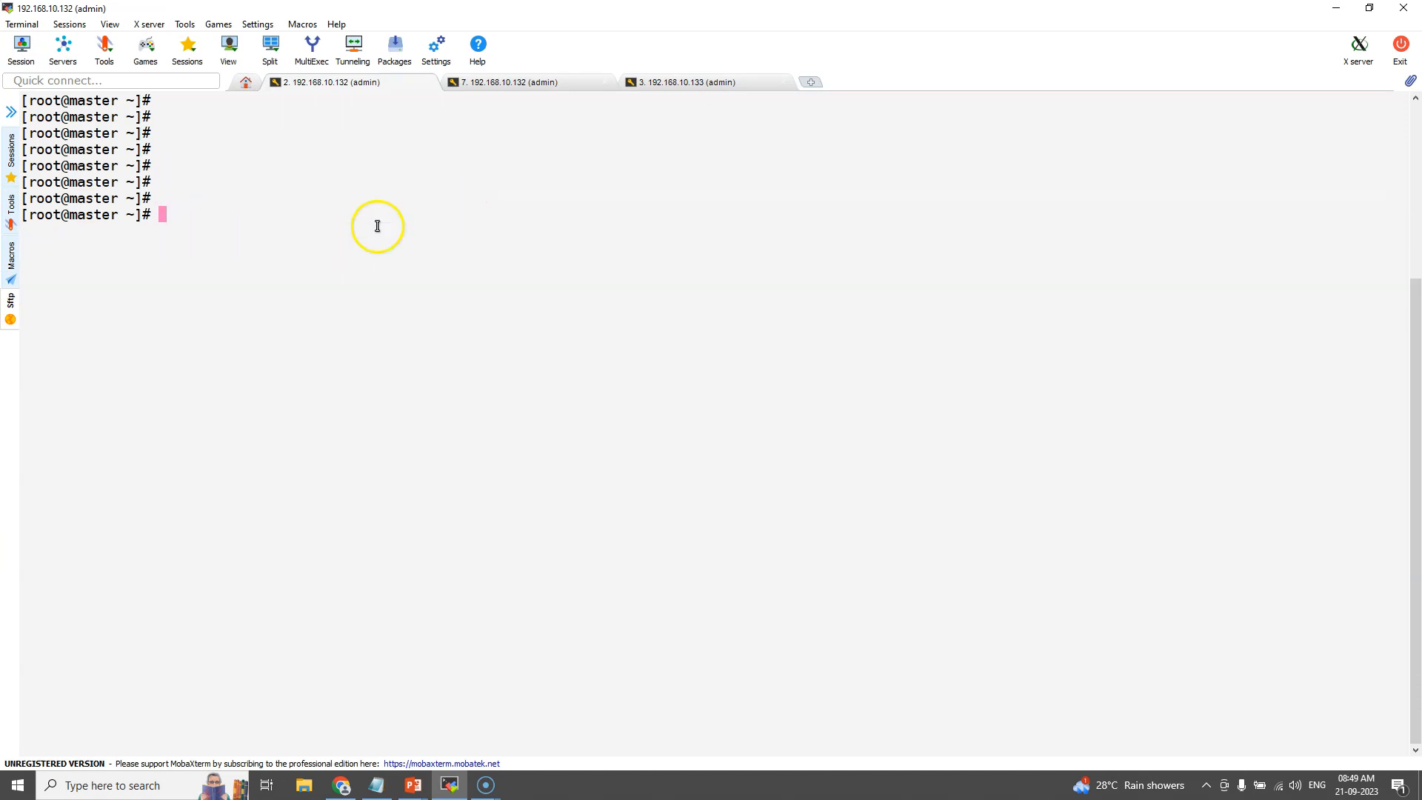
pyautogui.write('kubec')
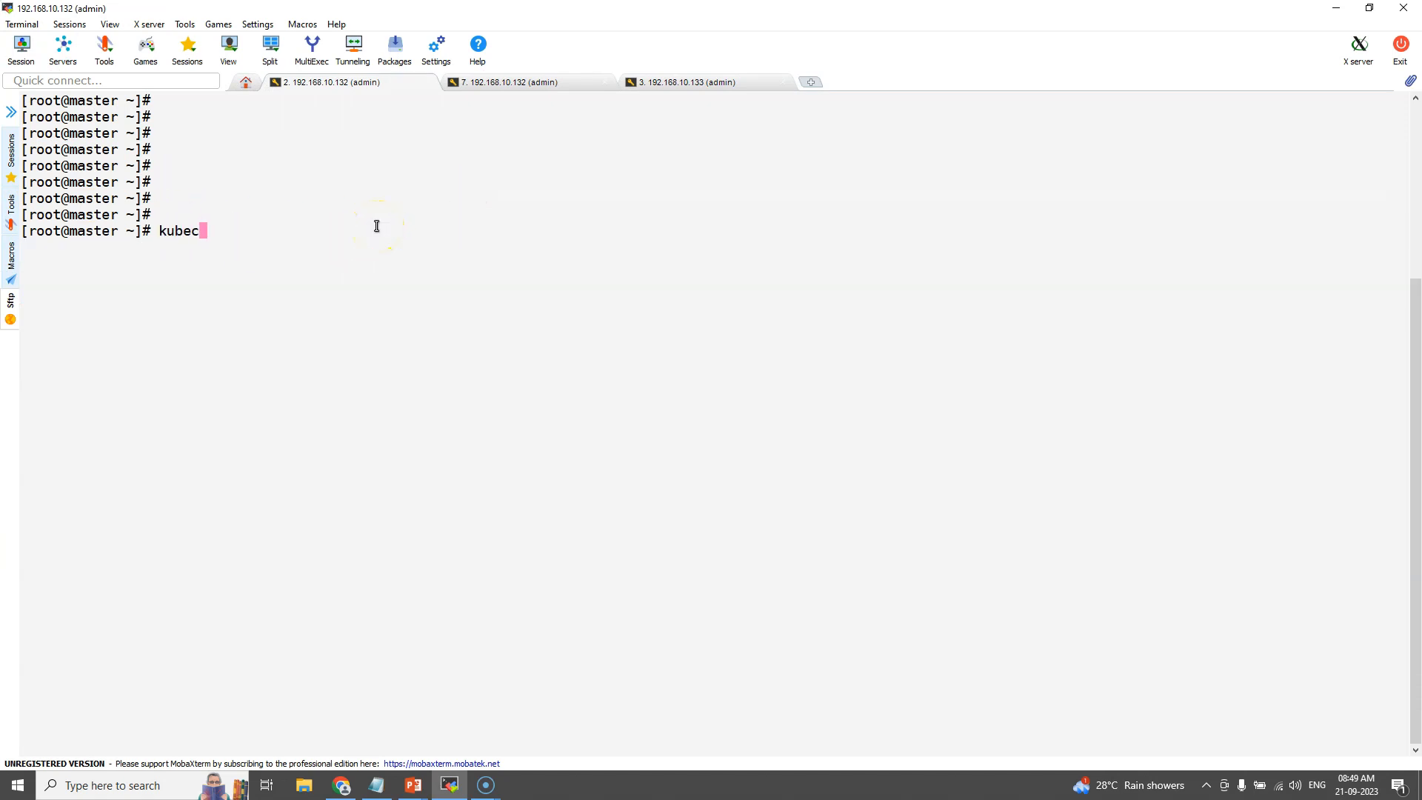
pyautogui.write('tl cluster-info')
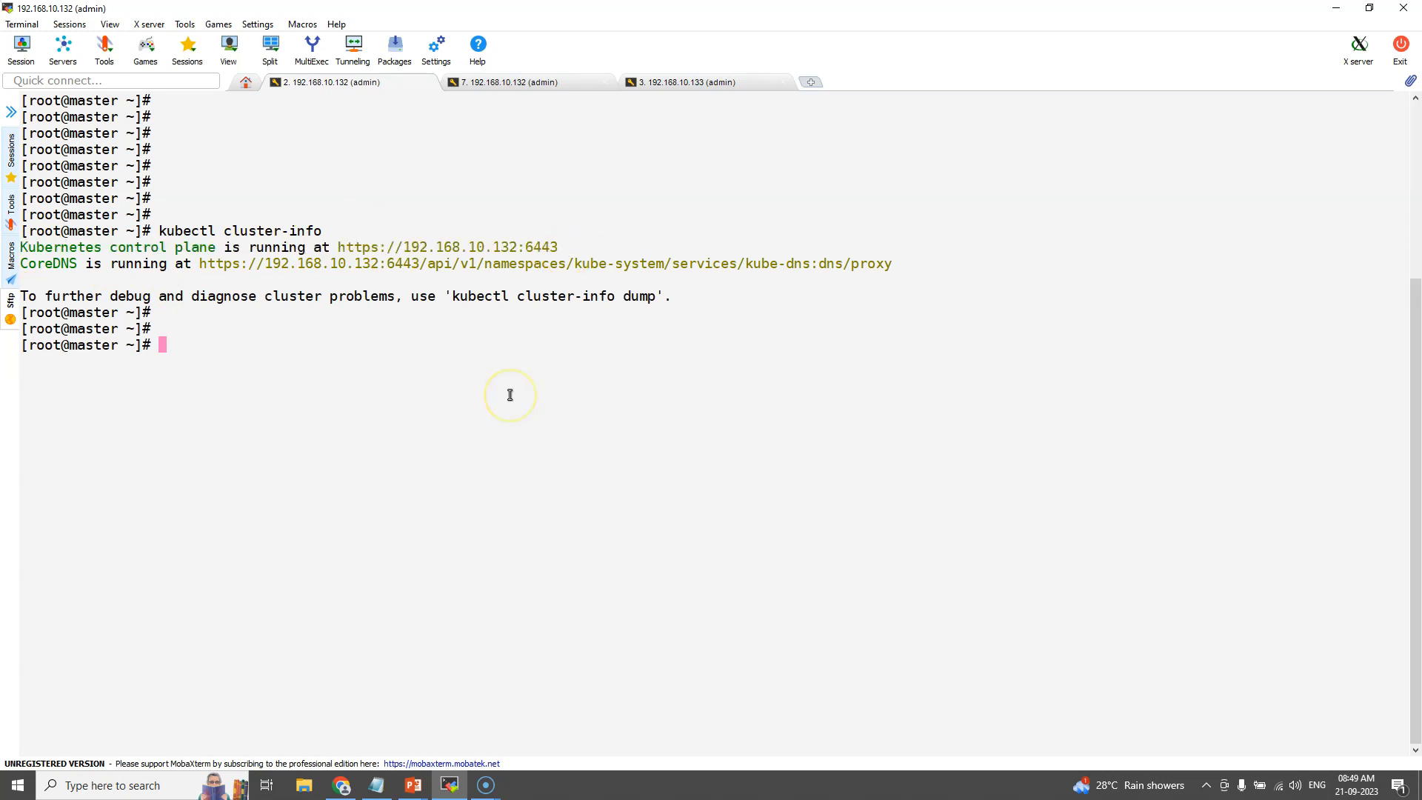
pyautogui.write('kubectl c')
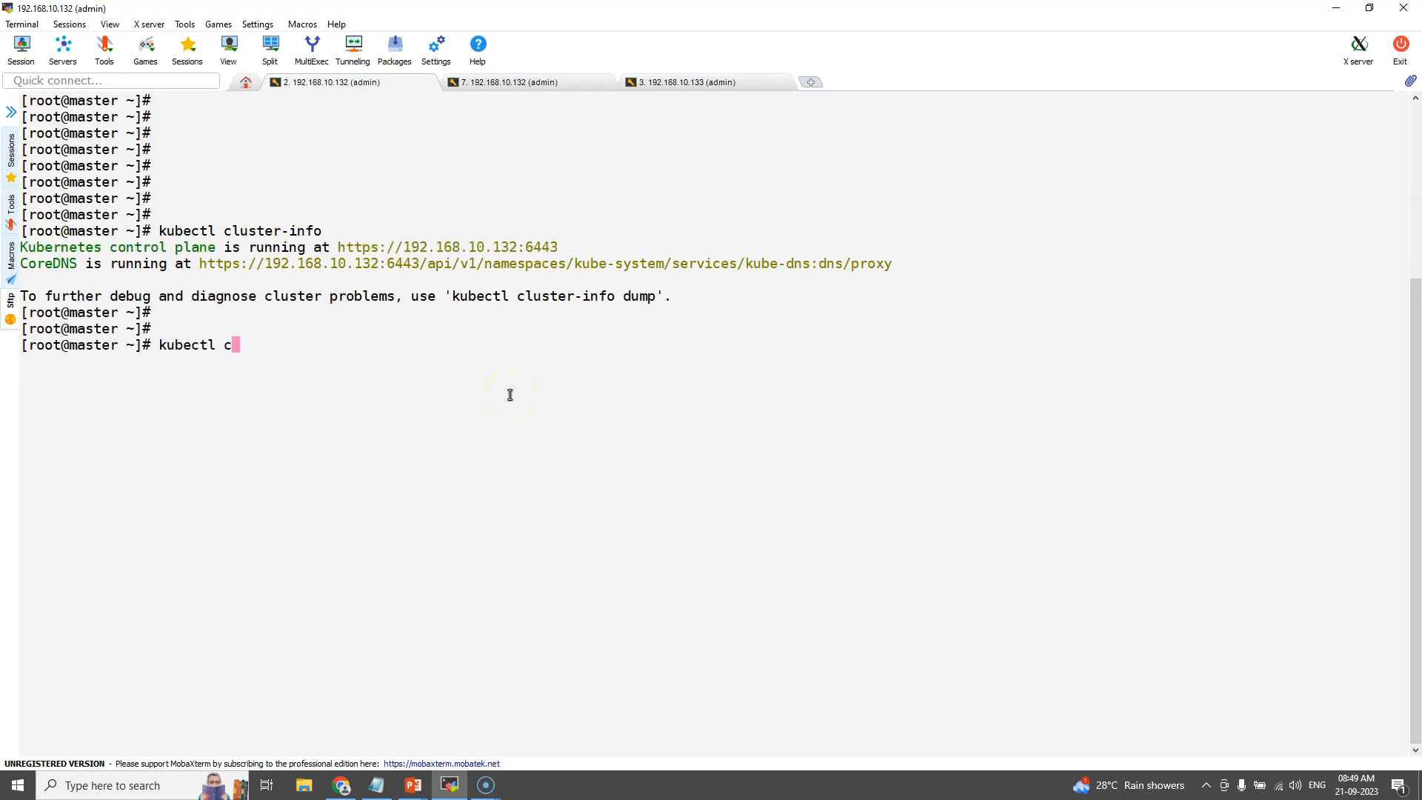
pyautogui.write('get nodes')
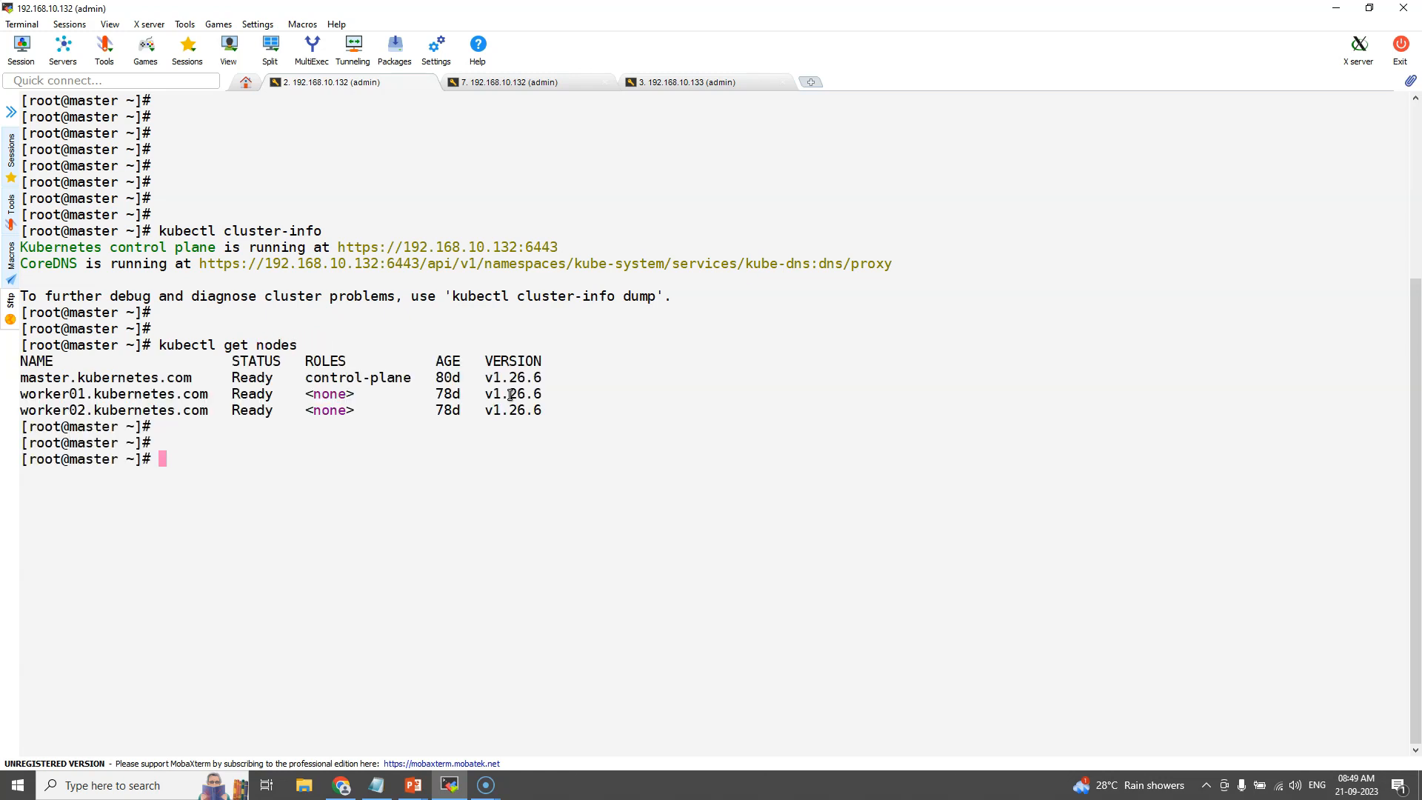
pyautogui.doubleClick(105, 377)
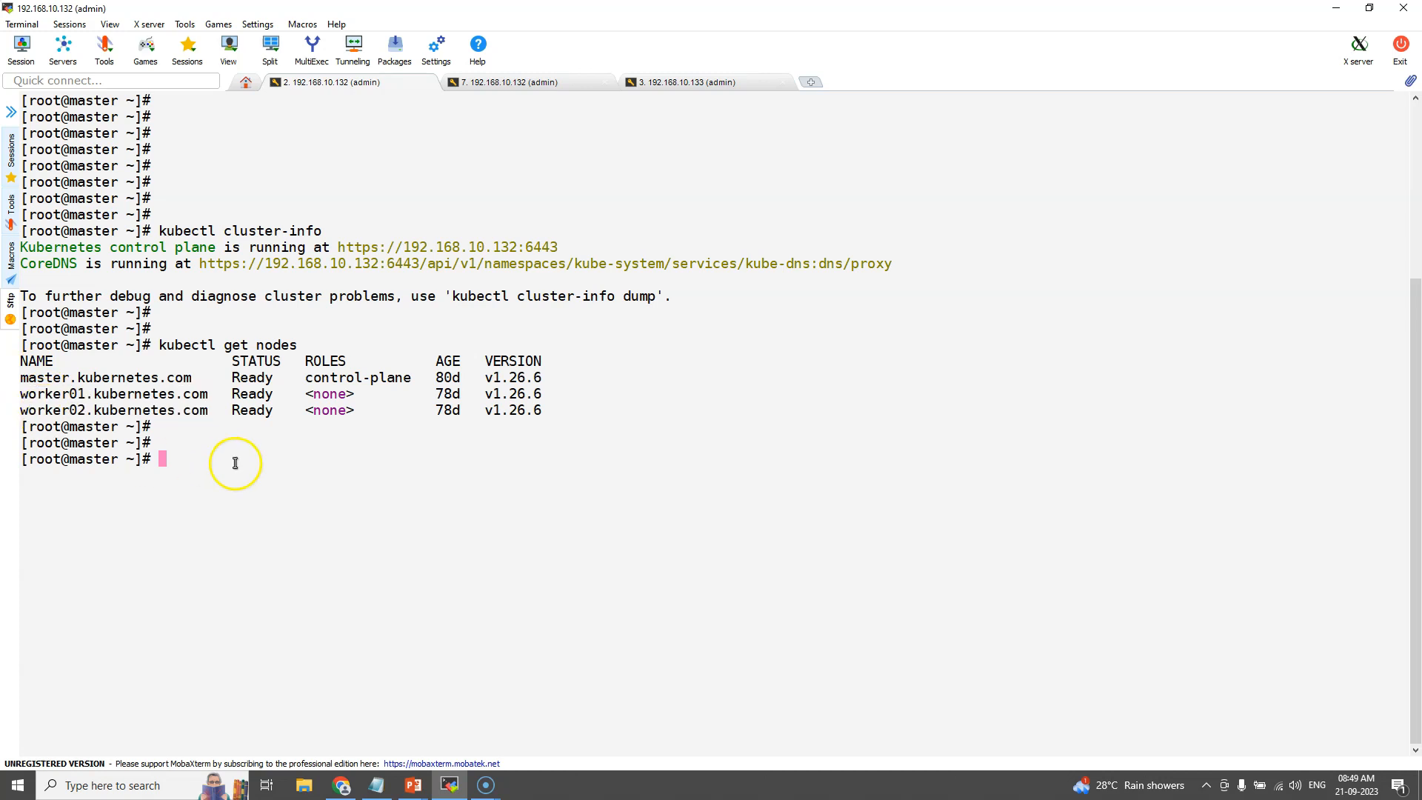
pyautogui.moveTo(262, 528)
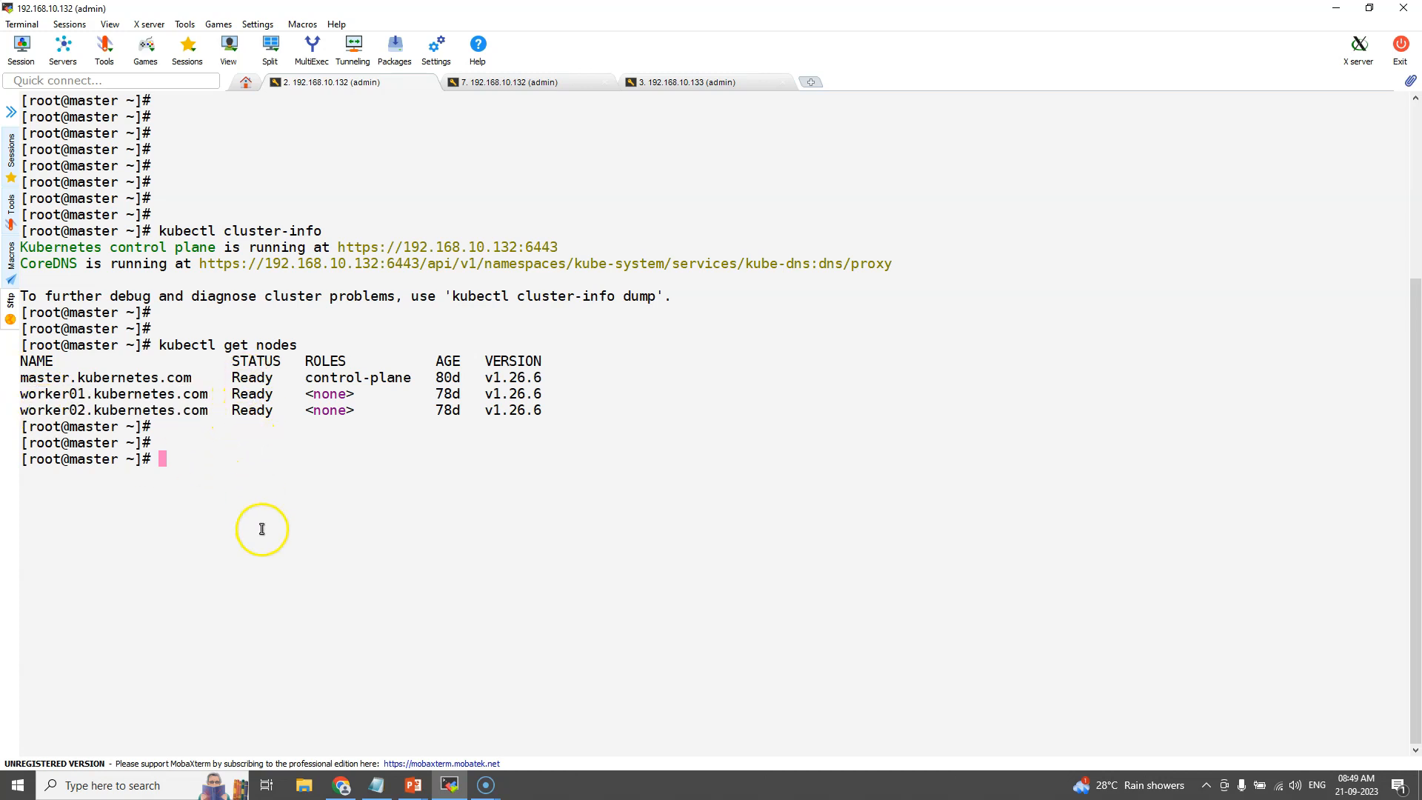
# List the running pods in the kube-system namespace.
pyautogui.write('kubectl get n')
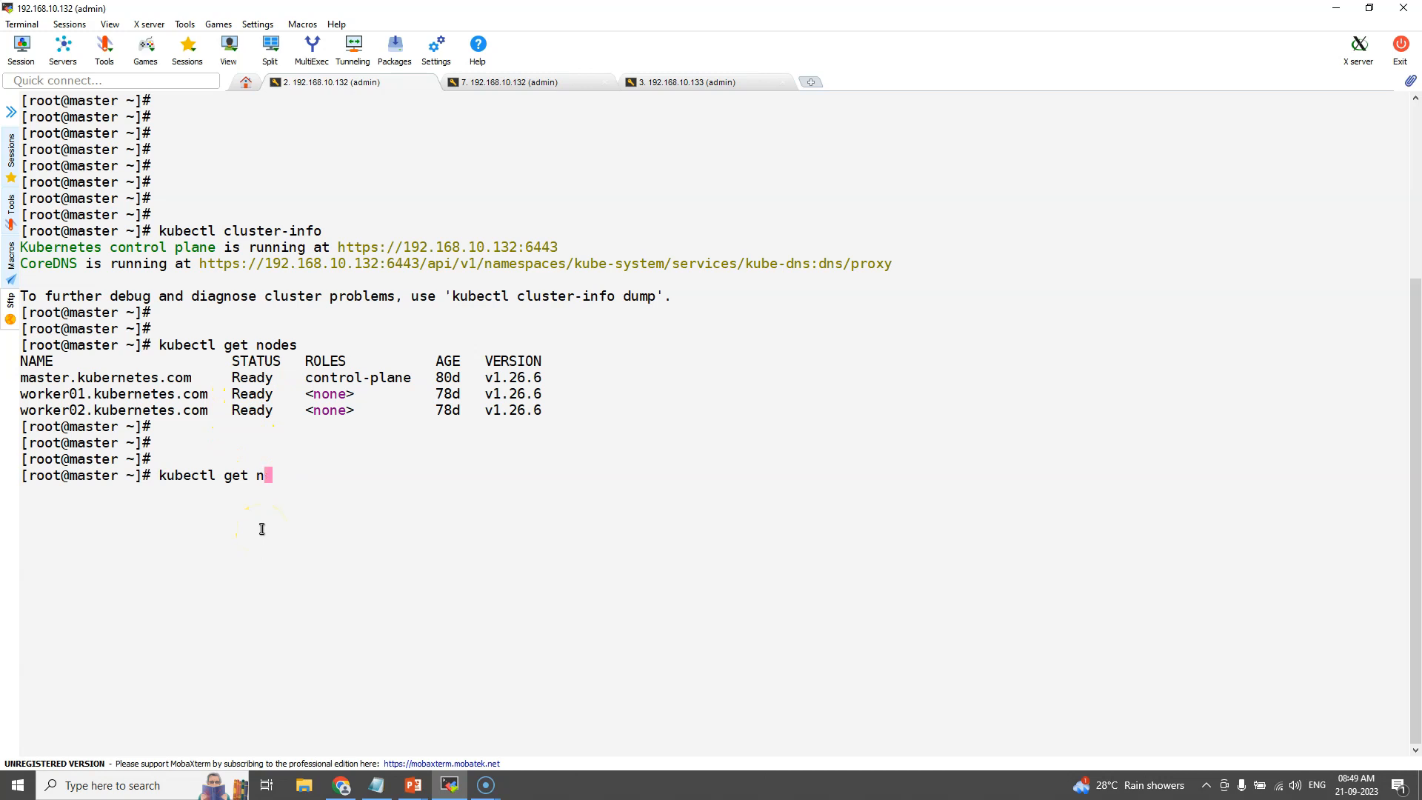
pyautogui.write('ods')
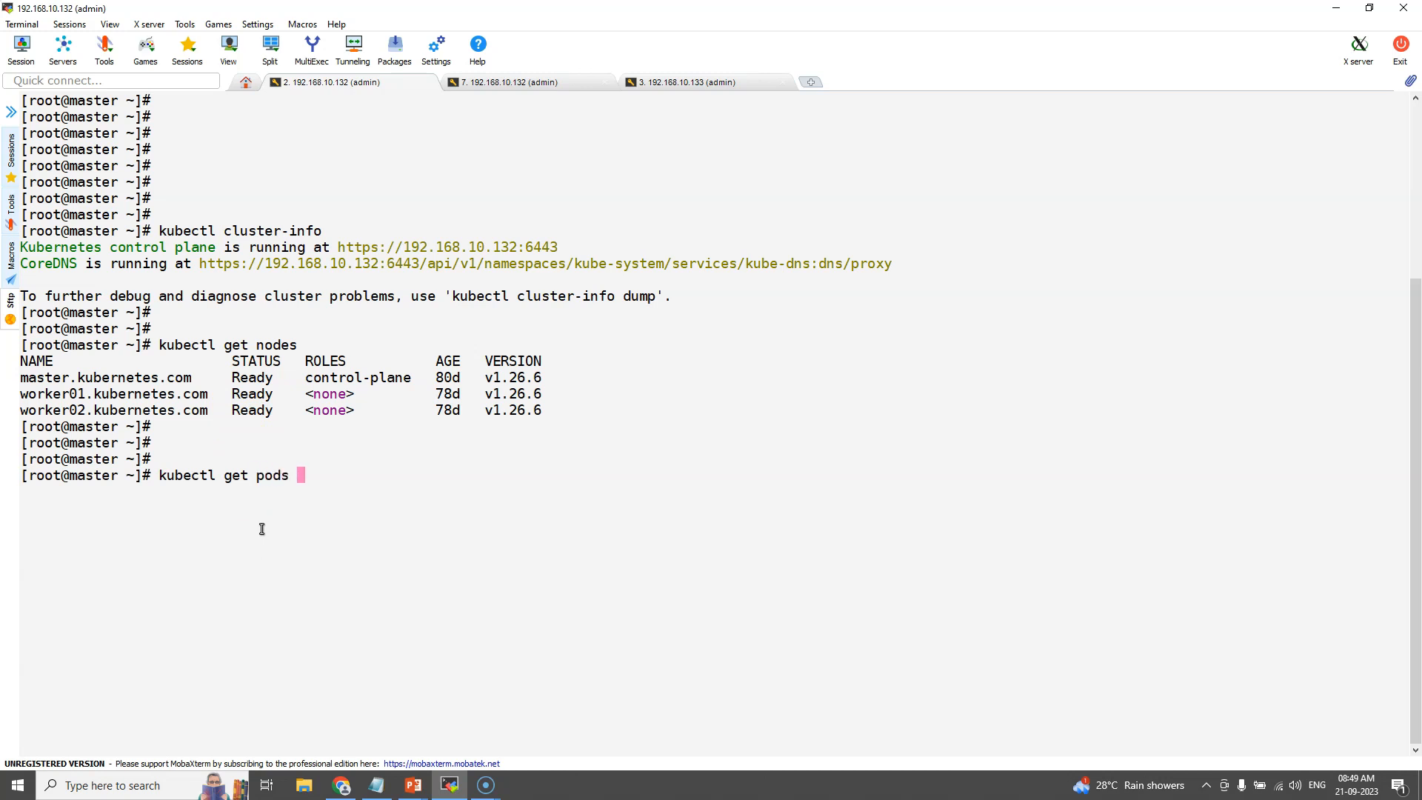
pyautogui.write('-n kube-system')
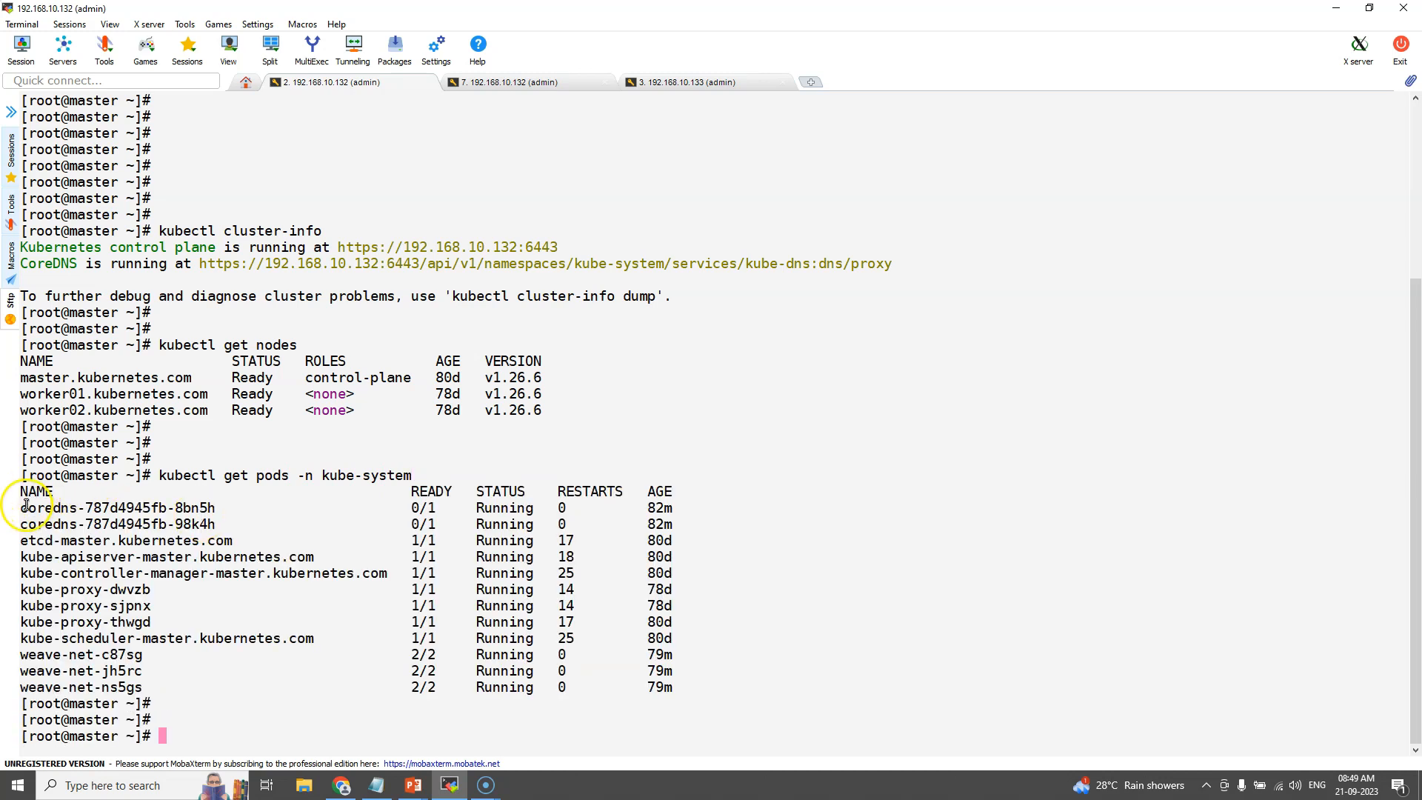
pyautogui.moveTo(613, 730)
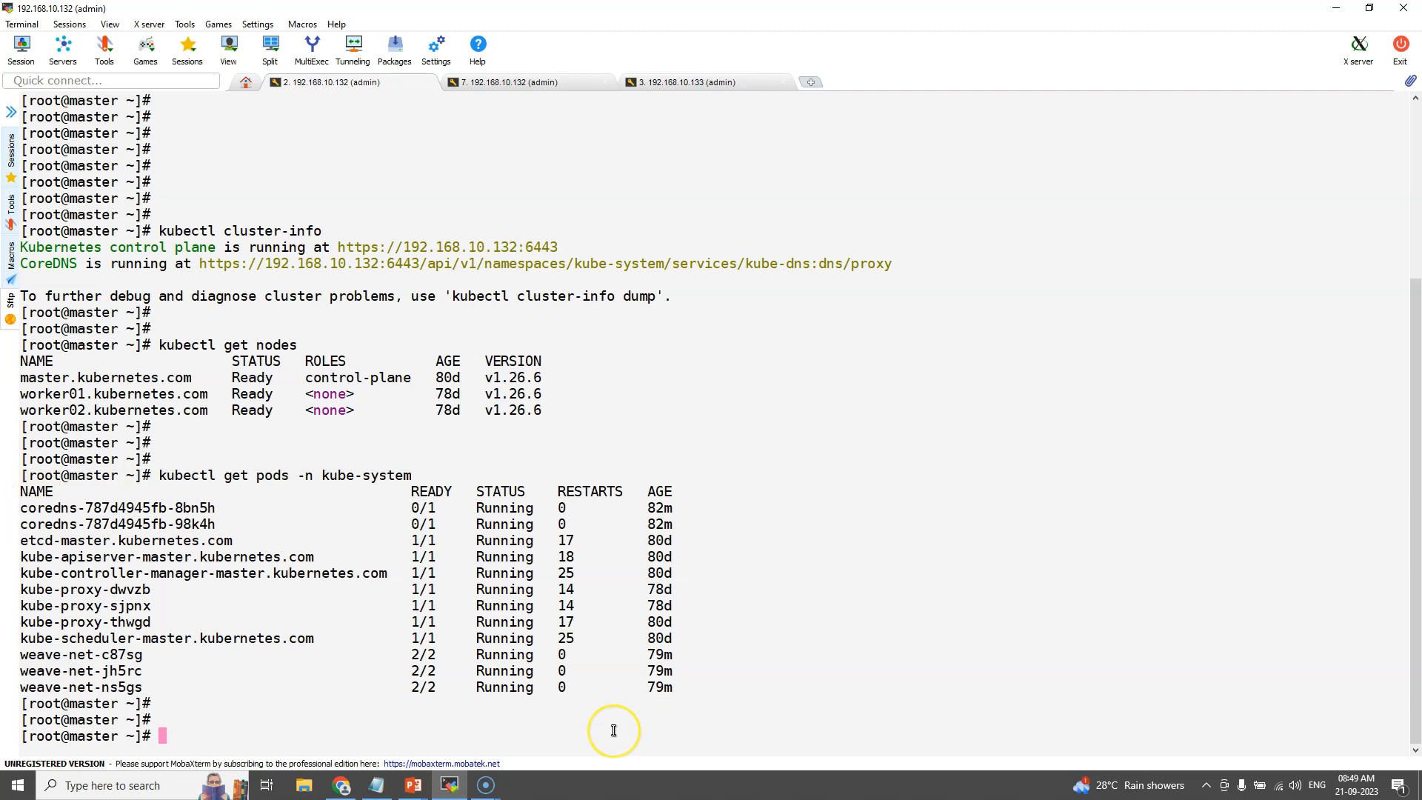
pyautogui.press('alt+tab')
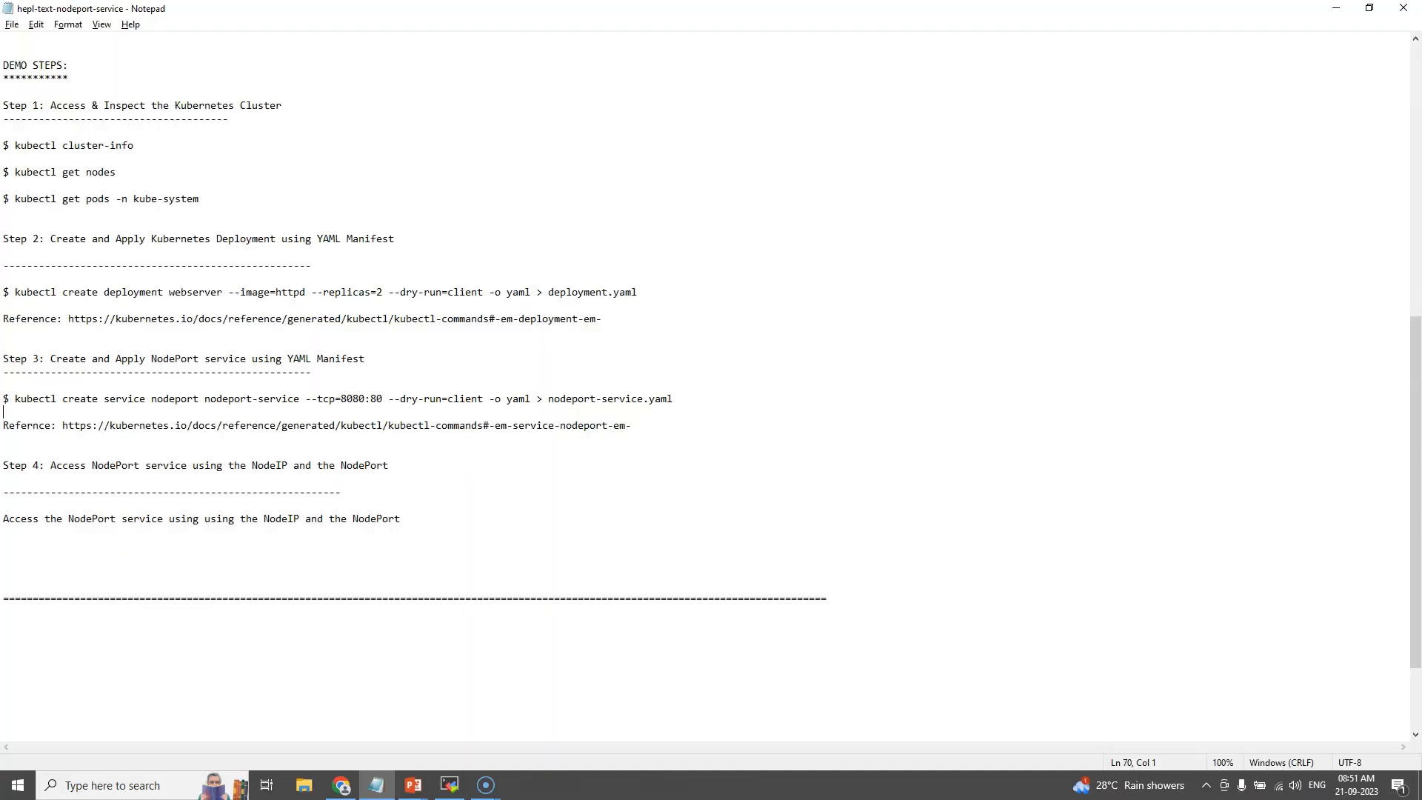
# Highlight the line near the Step 3 command in the Notepad demo notes.
pyautogui.tripleClick(176, 238)
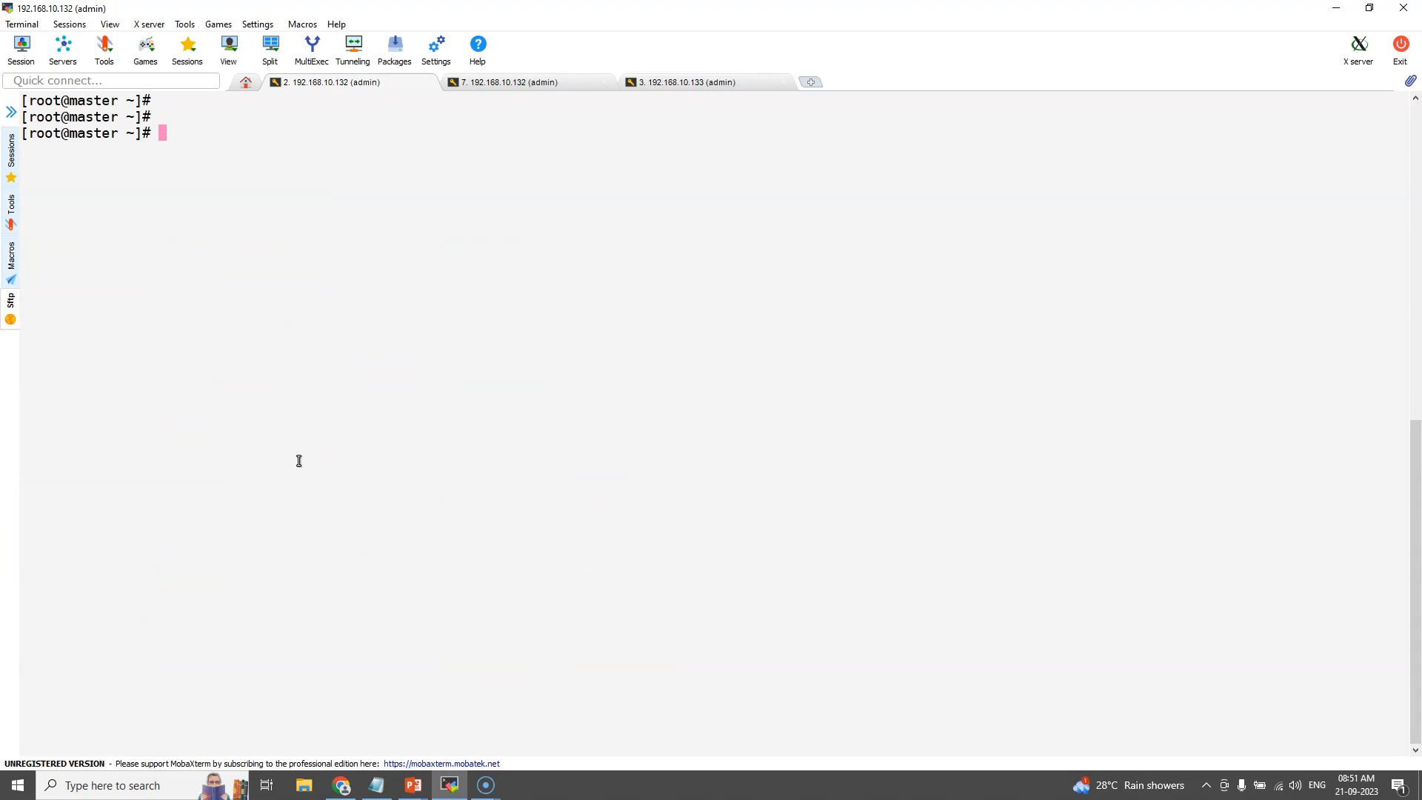
# Dry-run a two-replica httpd webserver deployment into deployment.yaml and list the directory.
pyautogui.write('kubectl create deployment webserver --image=httpd --replicas=2 --dry-run=client -o yaml > deployment.yaml')
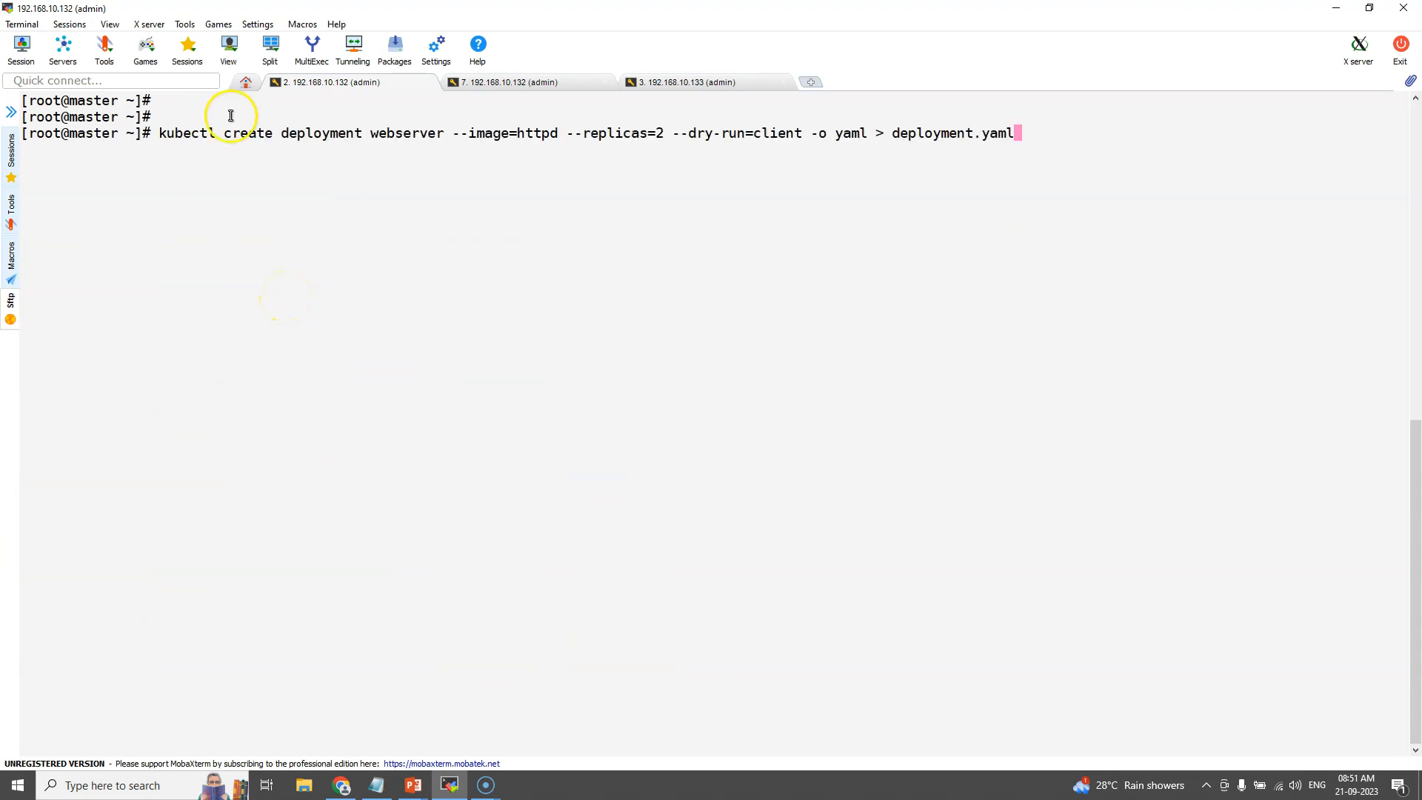
pyautogui.moveTo(274, 133); pyautogui.dragTo(570, 133)
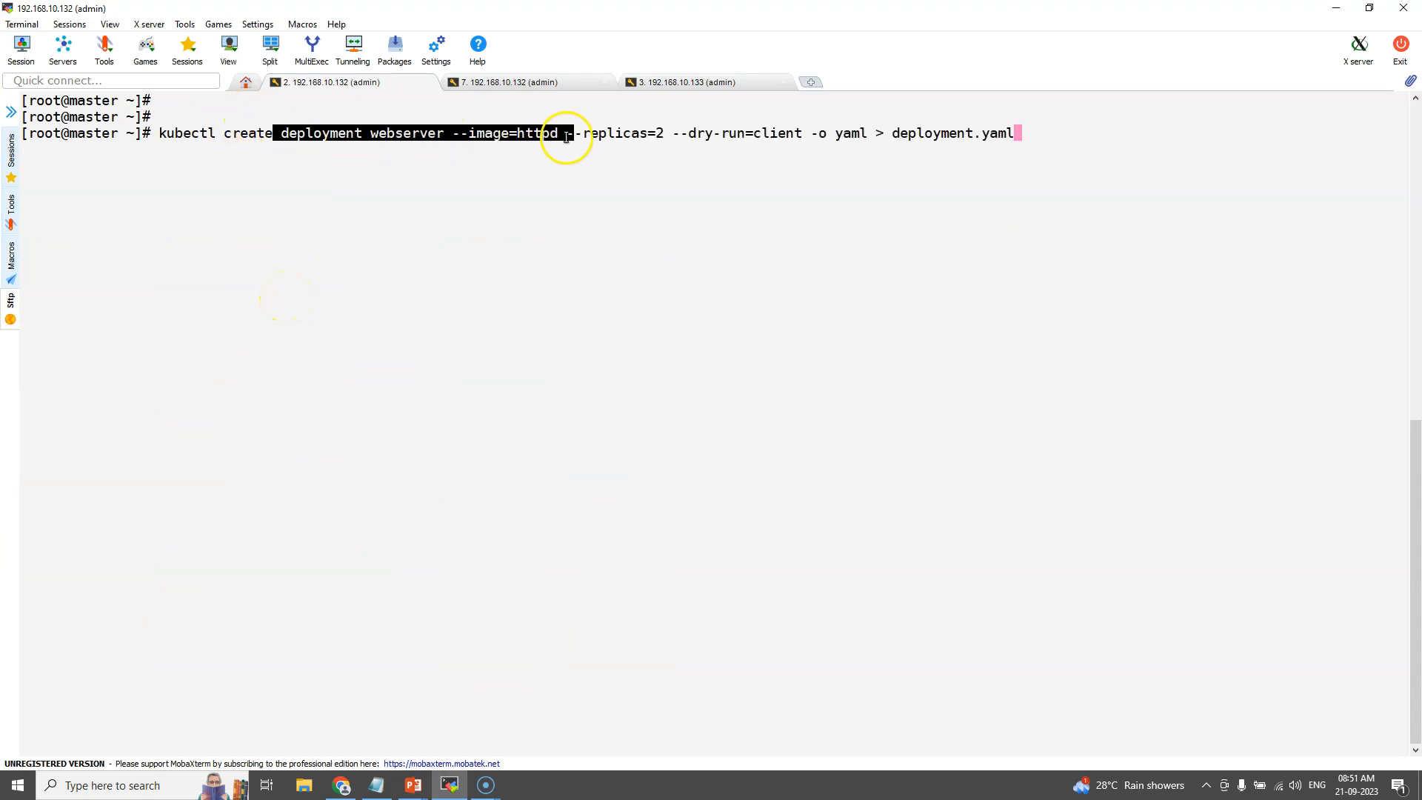
pyautogui.click(1011, 231)
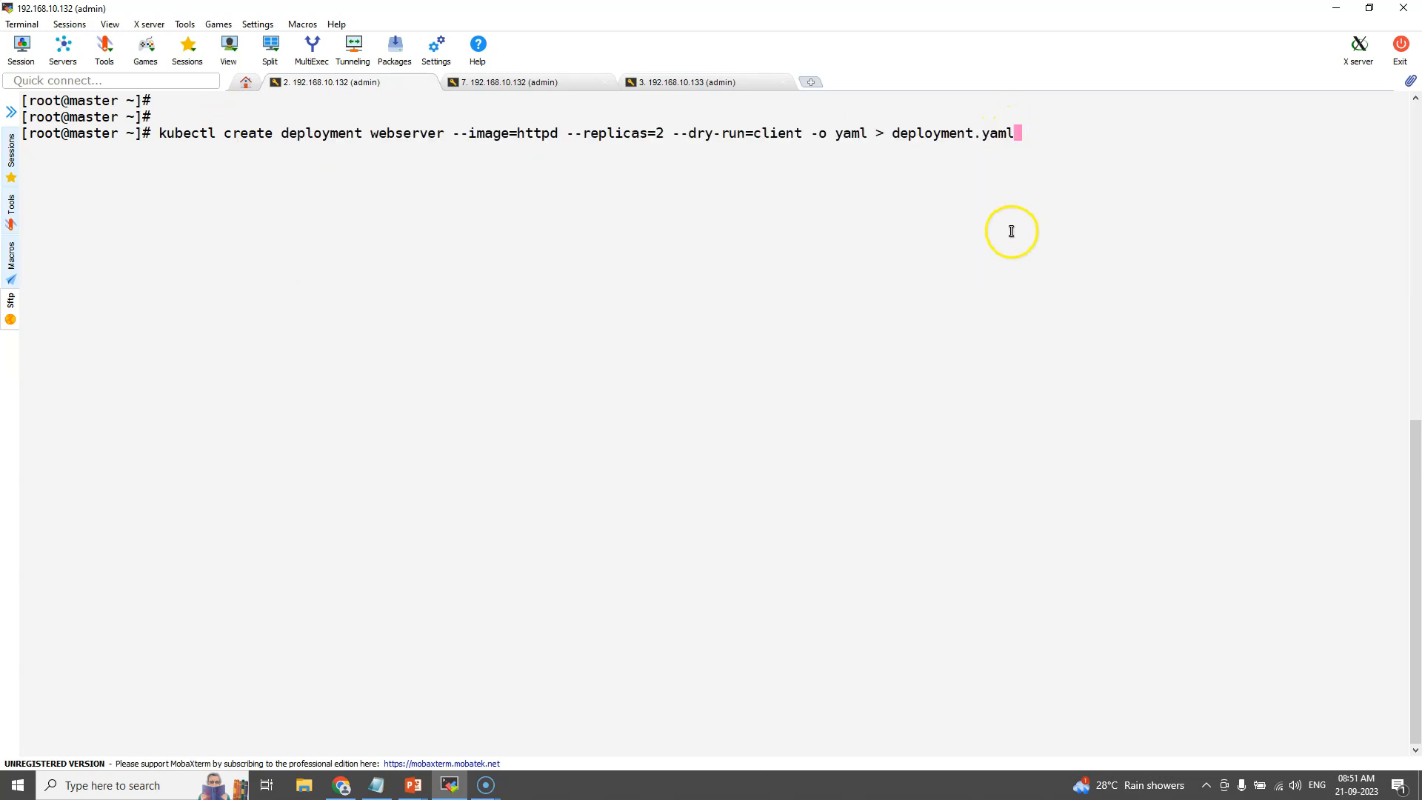
pyautogui.write('ls')
pyautogui.write('cat')
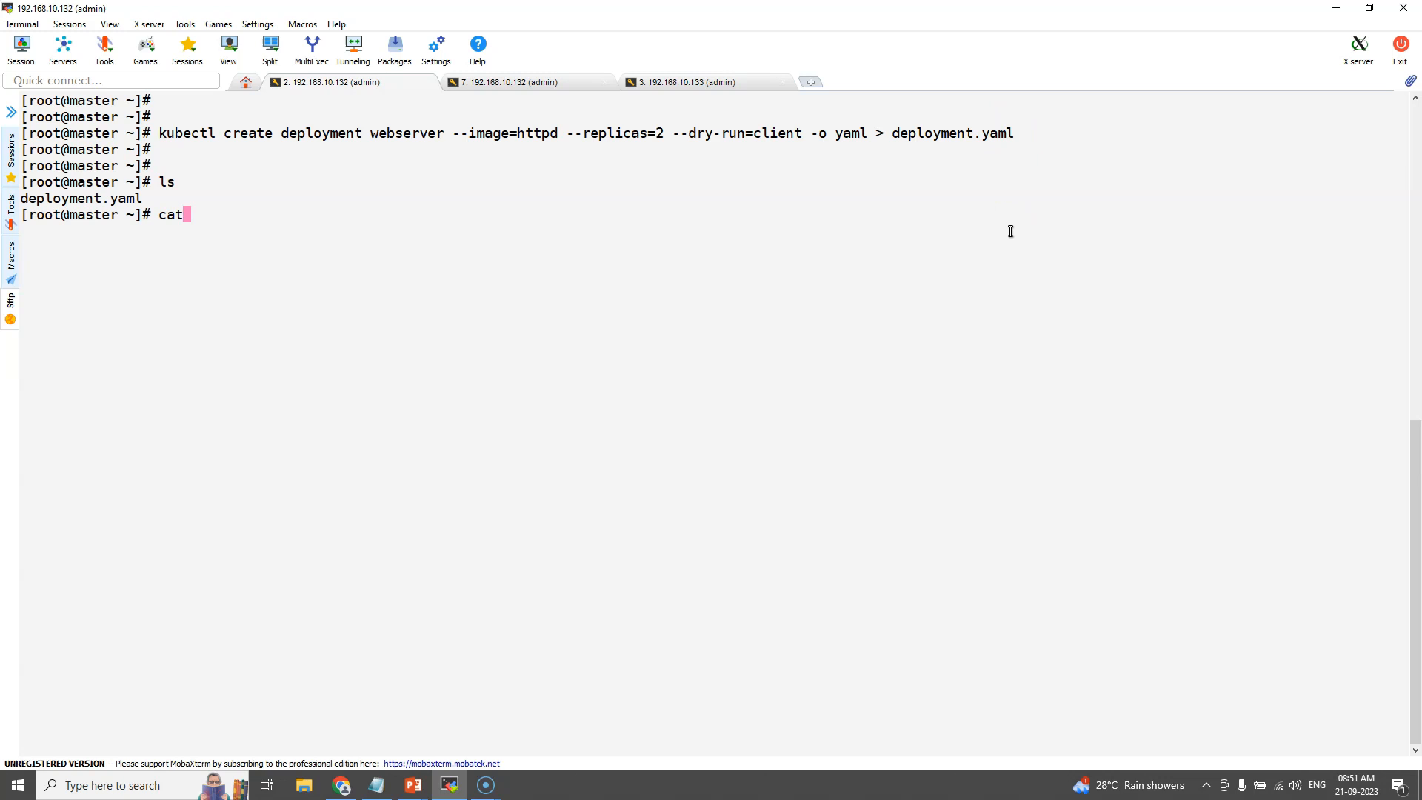
pyautogui.write('deployment.yaml')
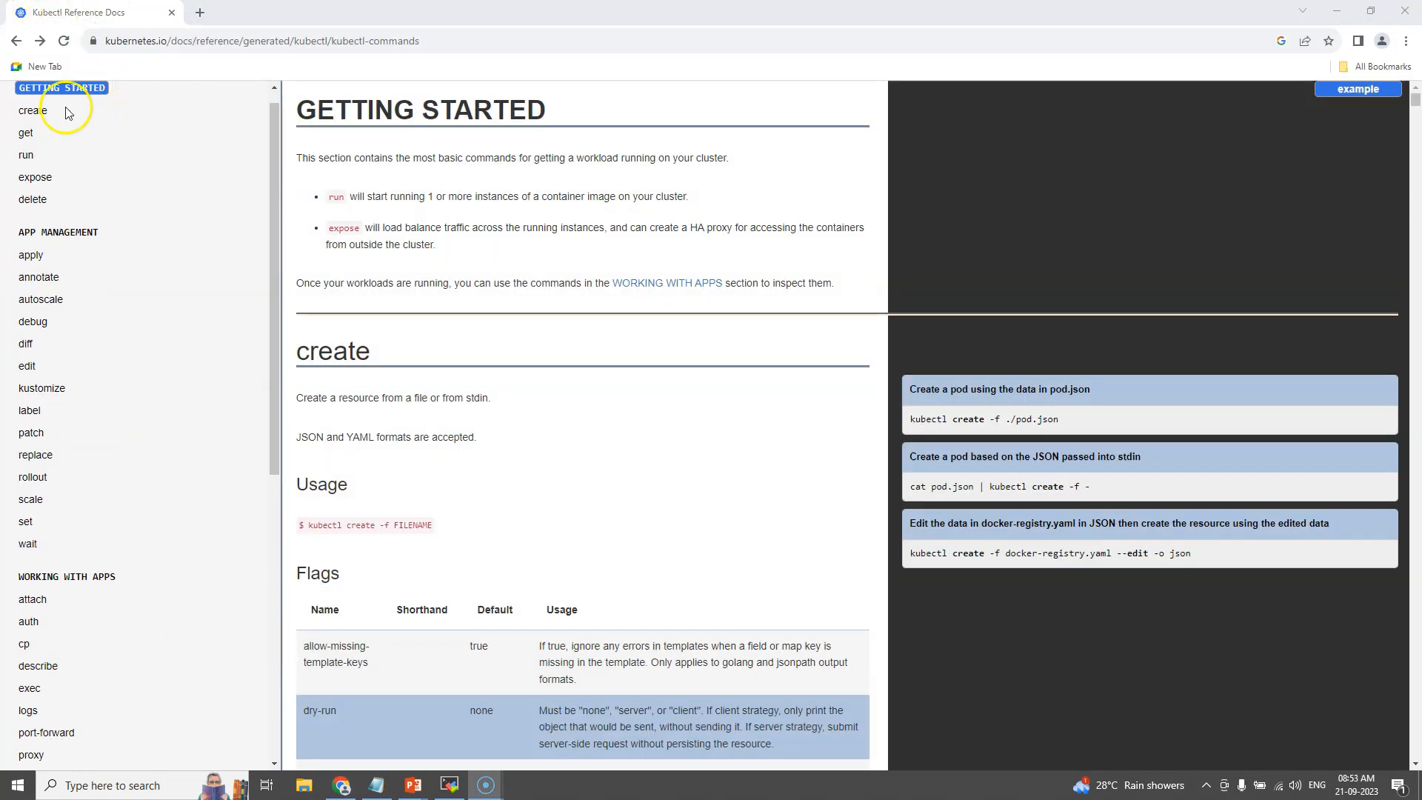
# Read the kubectl reference docs for create deployment, including usage and examples.
pyautogui.click(32, 110)
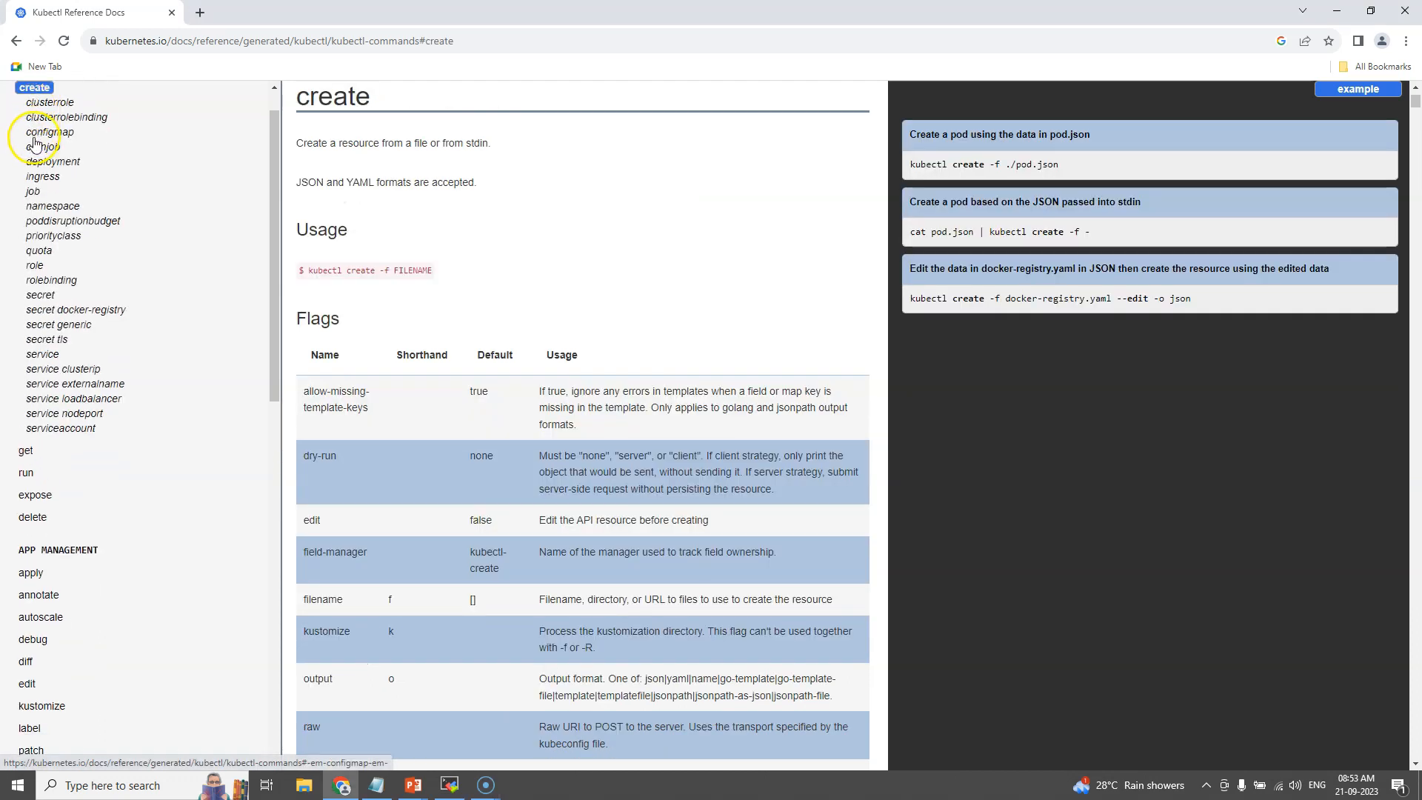
pyautogui.click(52, 161)
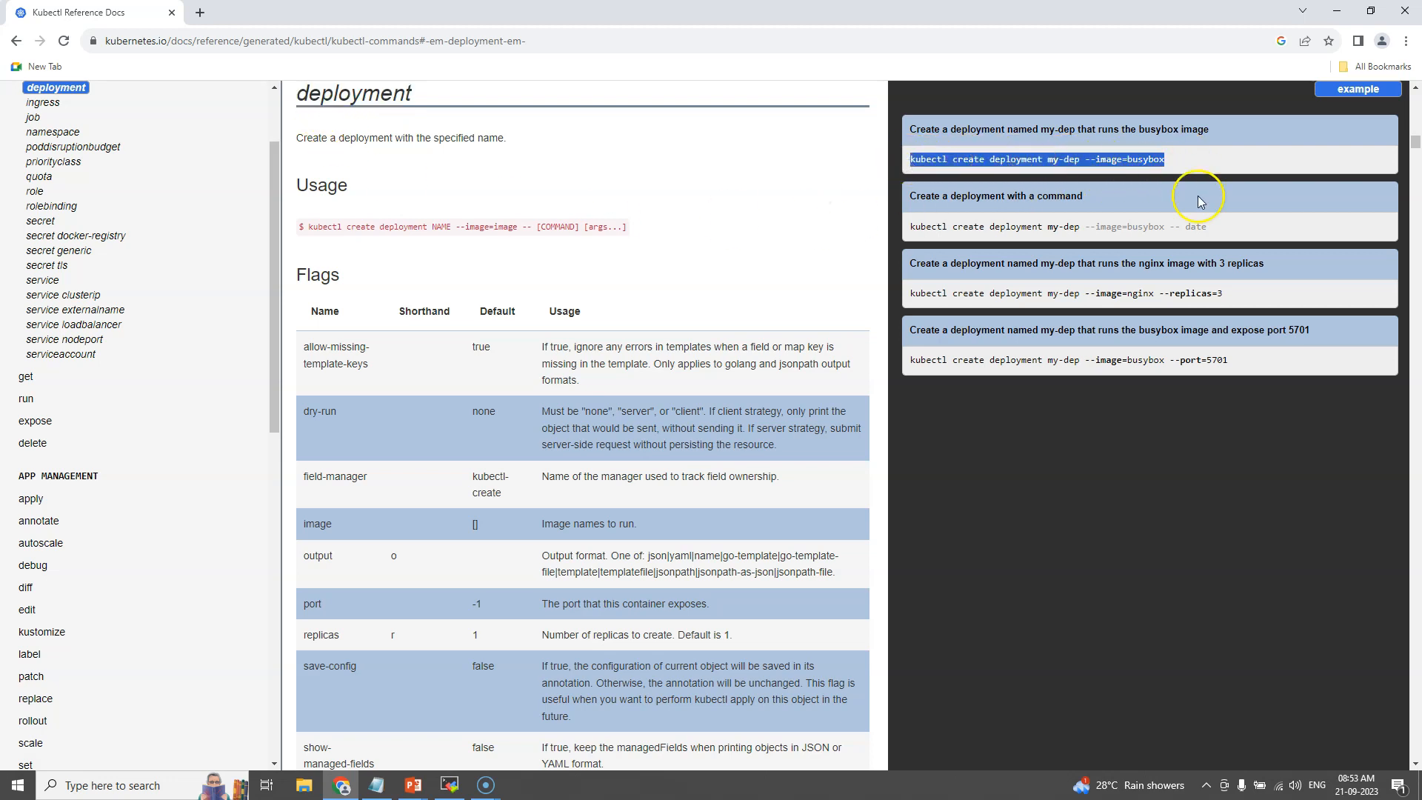
pyautogui.moveTo(336, 207)
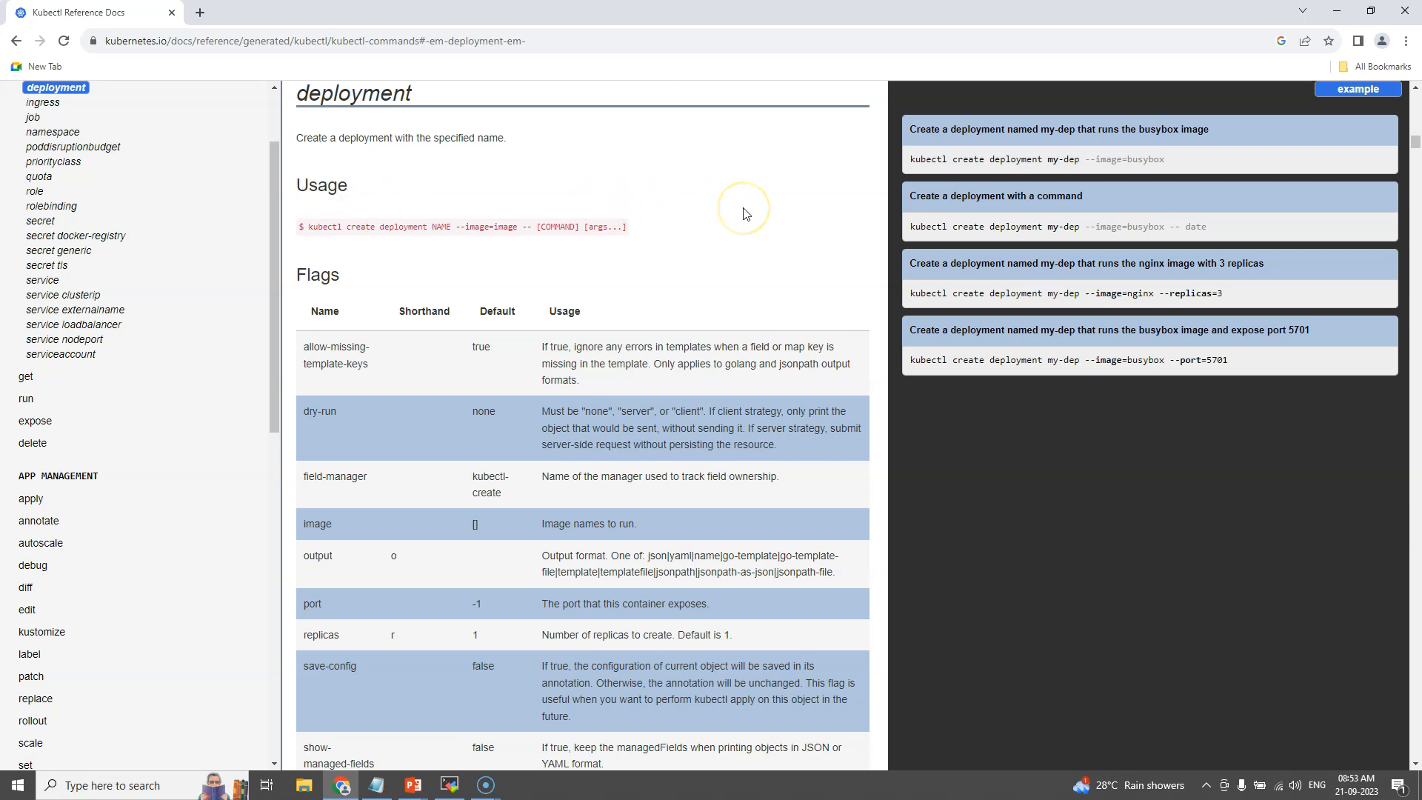
pyautogui.press('Alt+Tab')
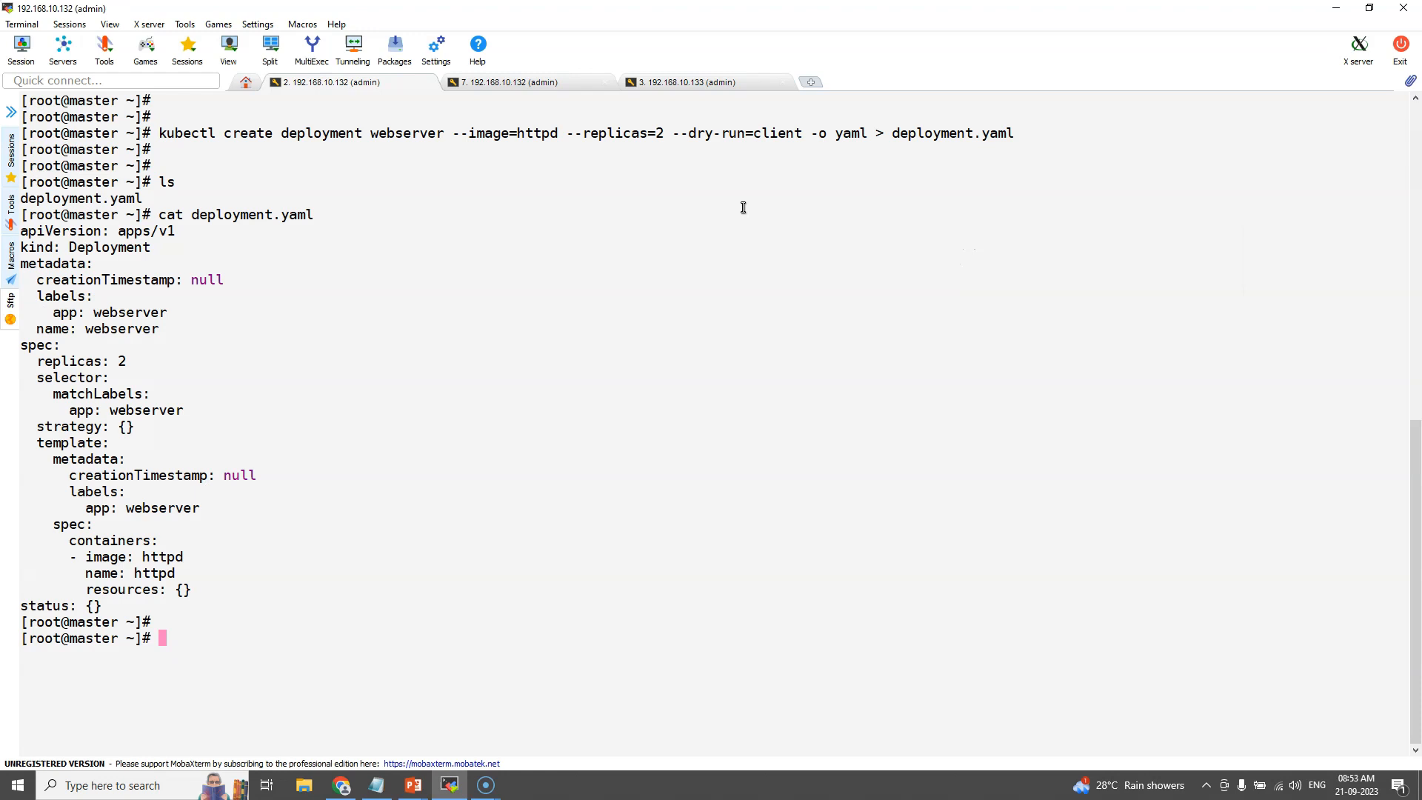
# Review deployment.yaml in vim, then apply it with kubectl apply.
pyautogui.write('vim')
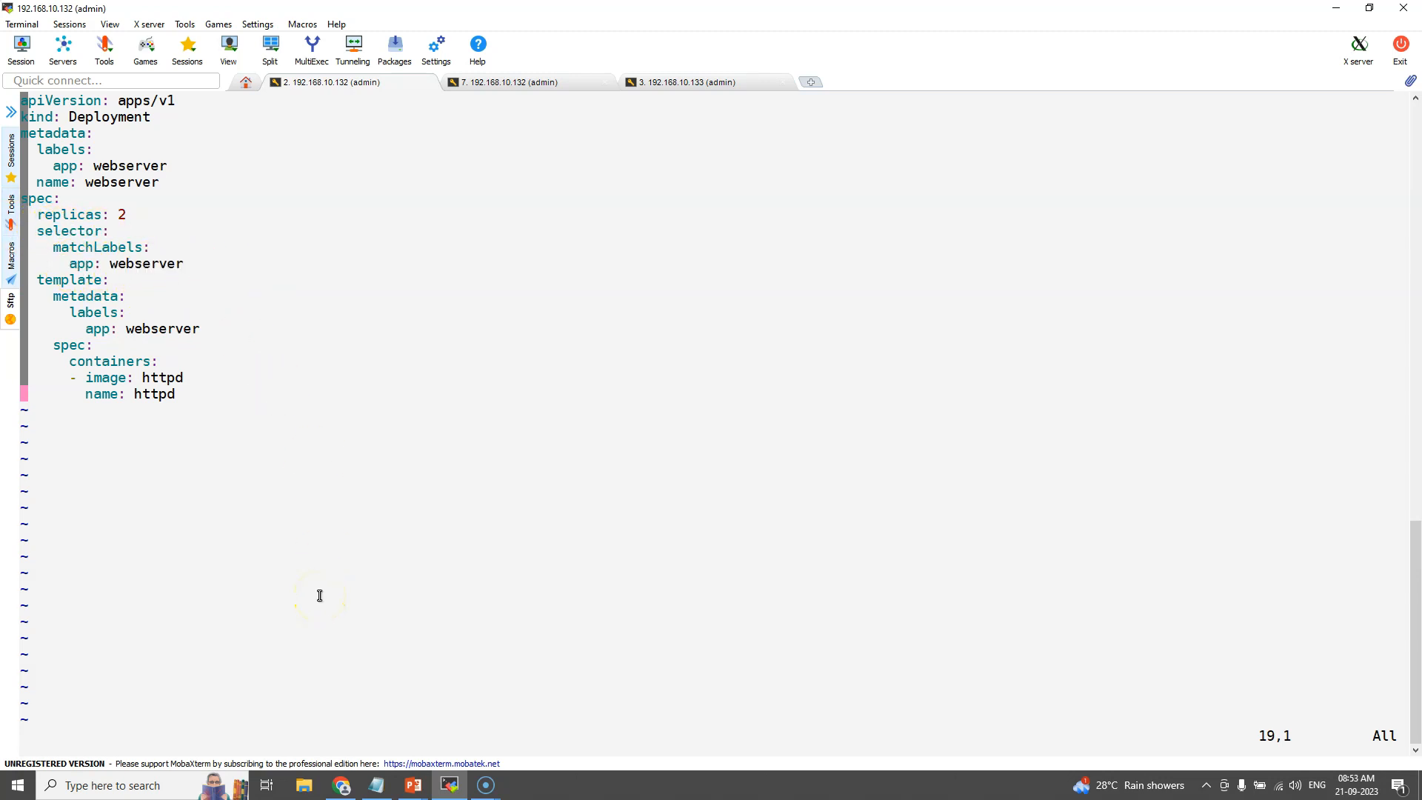
pyautogui.write(':wq!')
pyautogui.write('deployment.yaml')
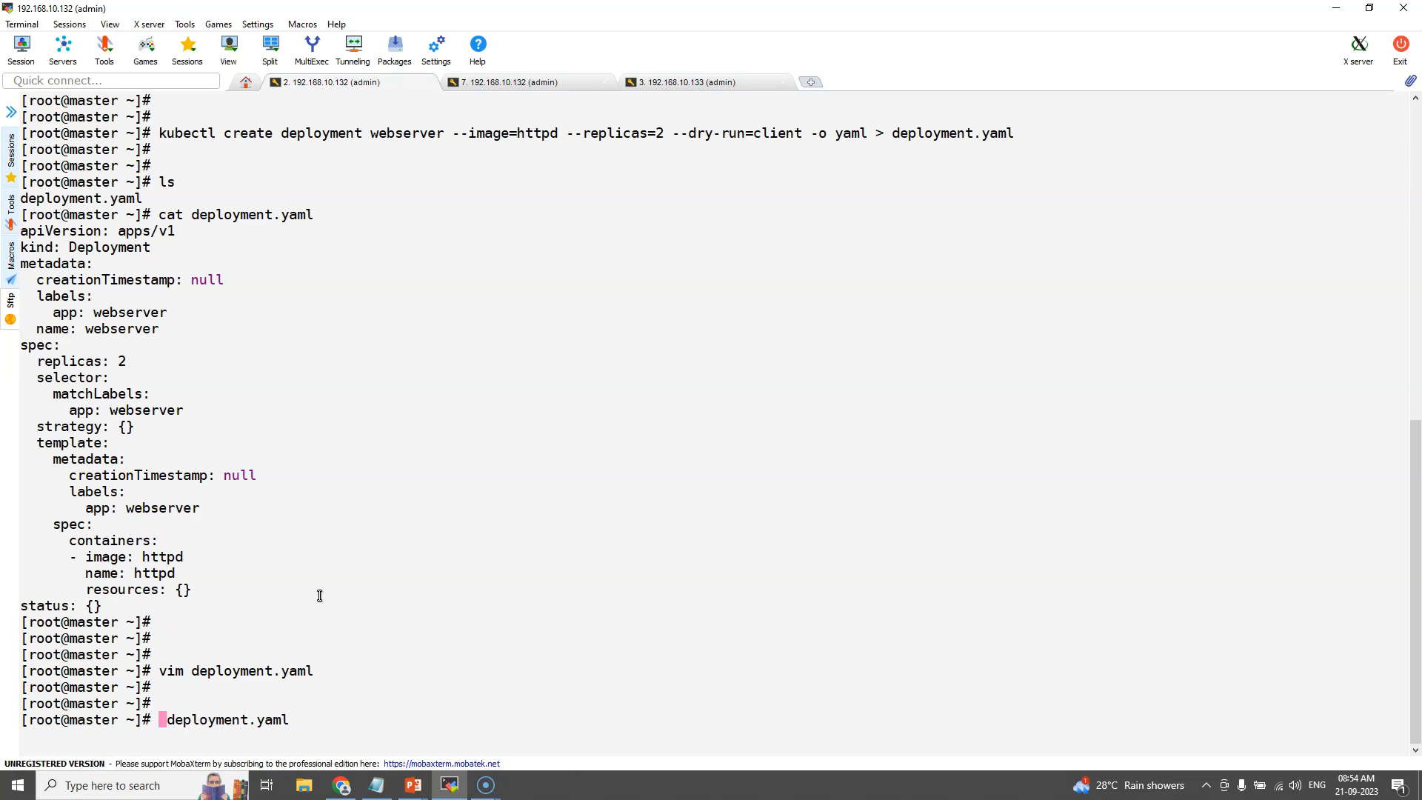
pyautogui.write('kubectl')
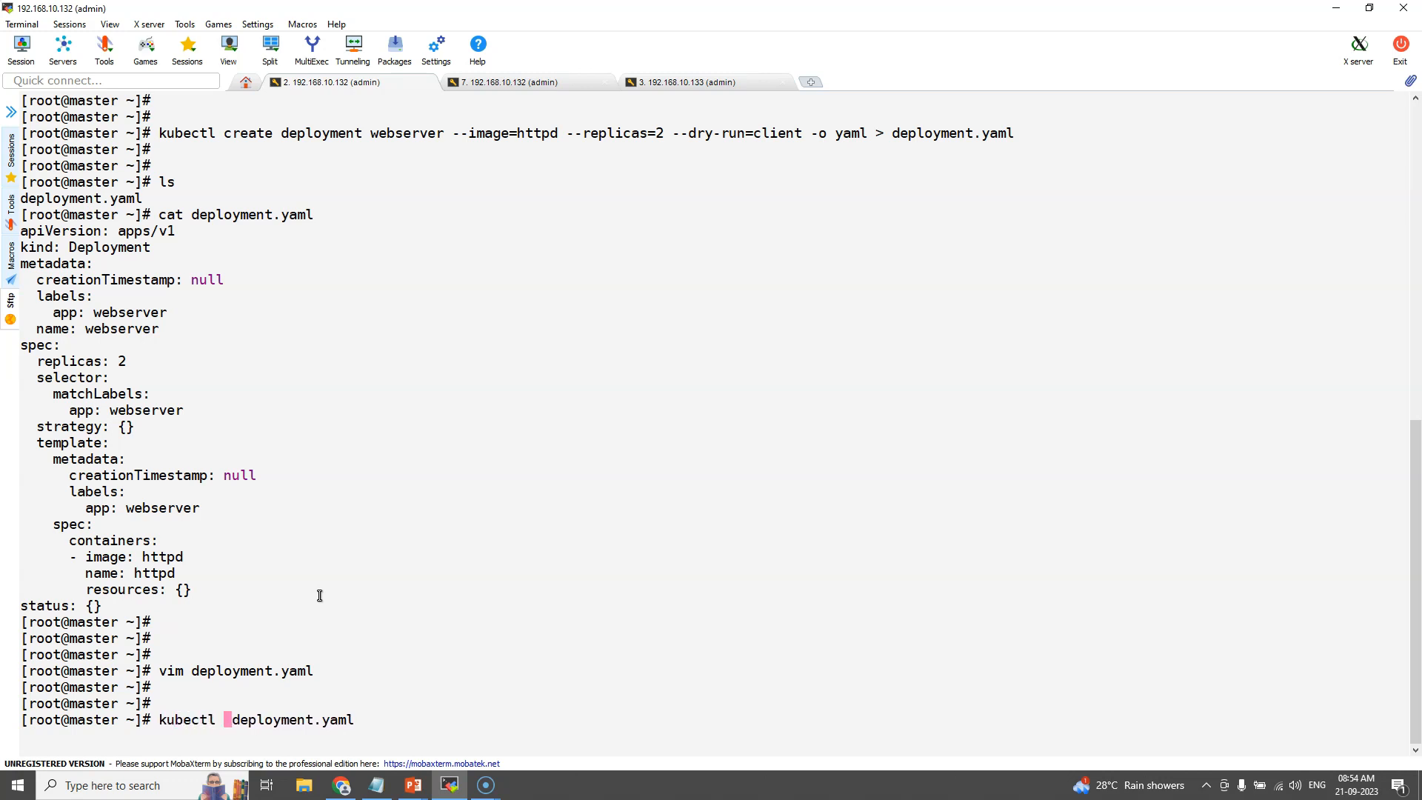
pyautogui.write('apply -f')
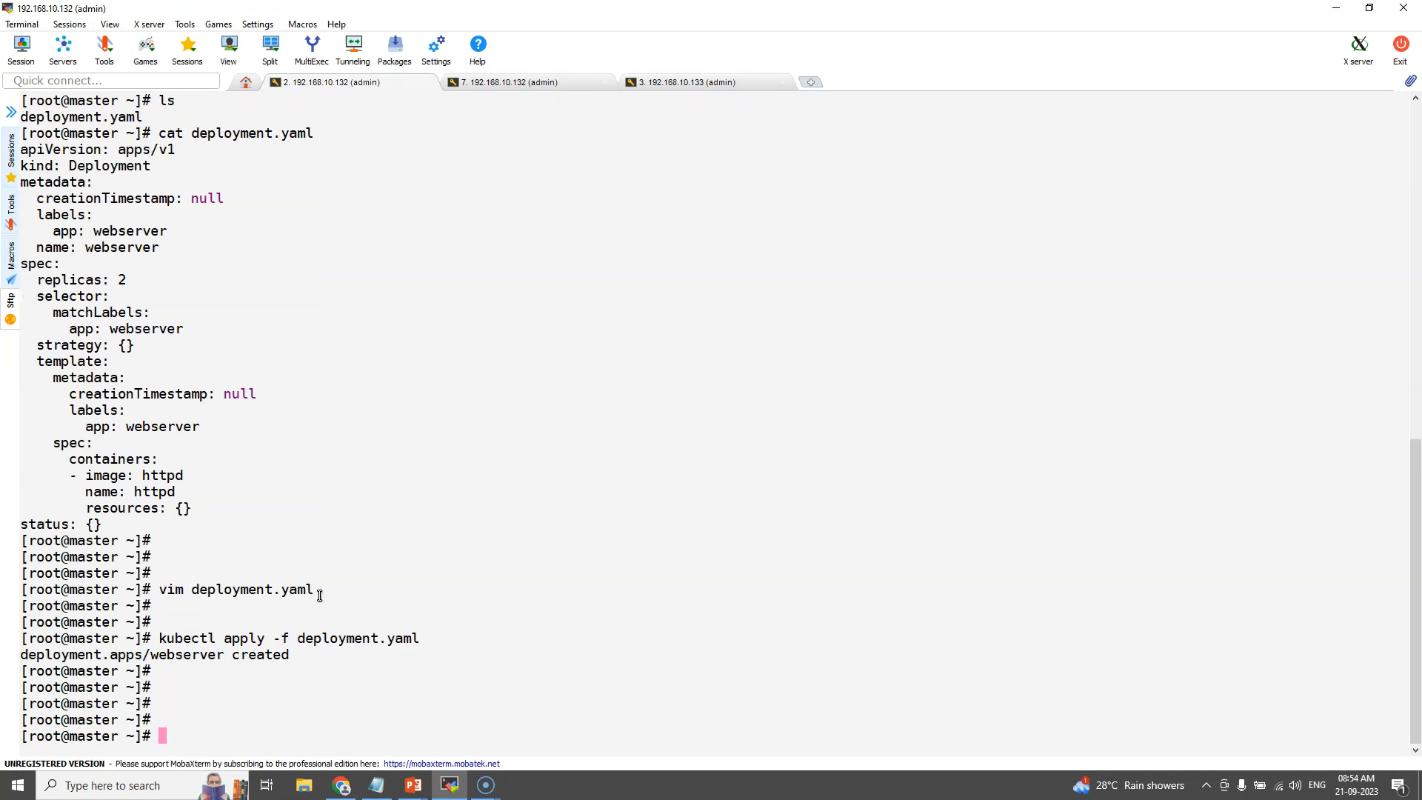
# Check kubectl get pods until one webserver pod runs and one is creating.
pyautogui.write('kubectl')
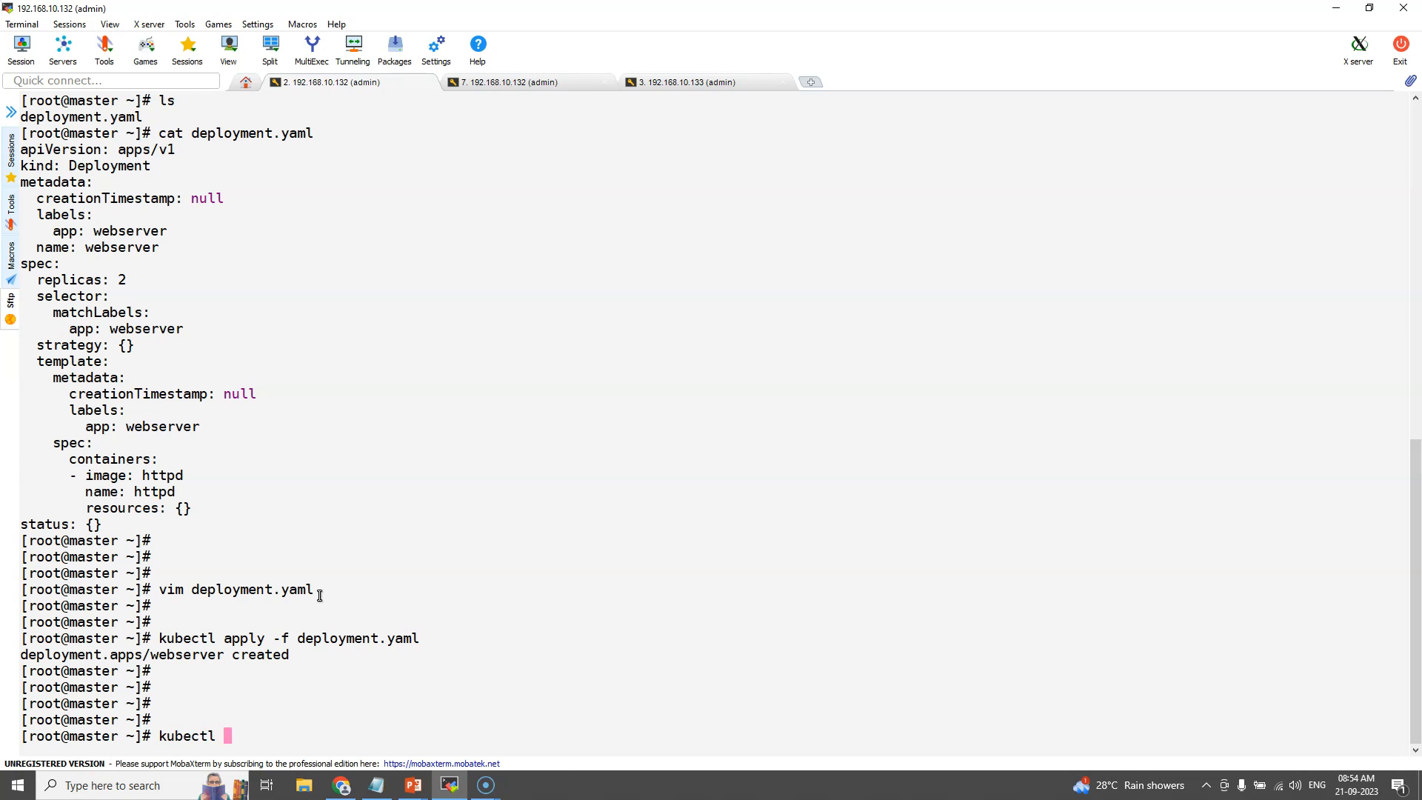
pyautogui.write('get pods')
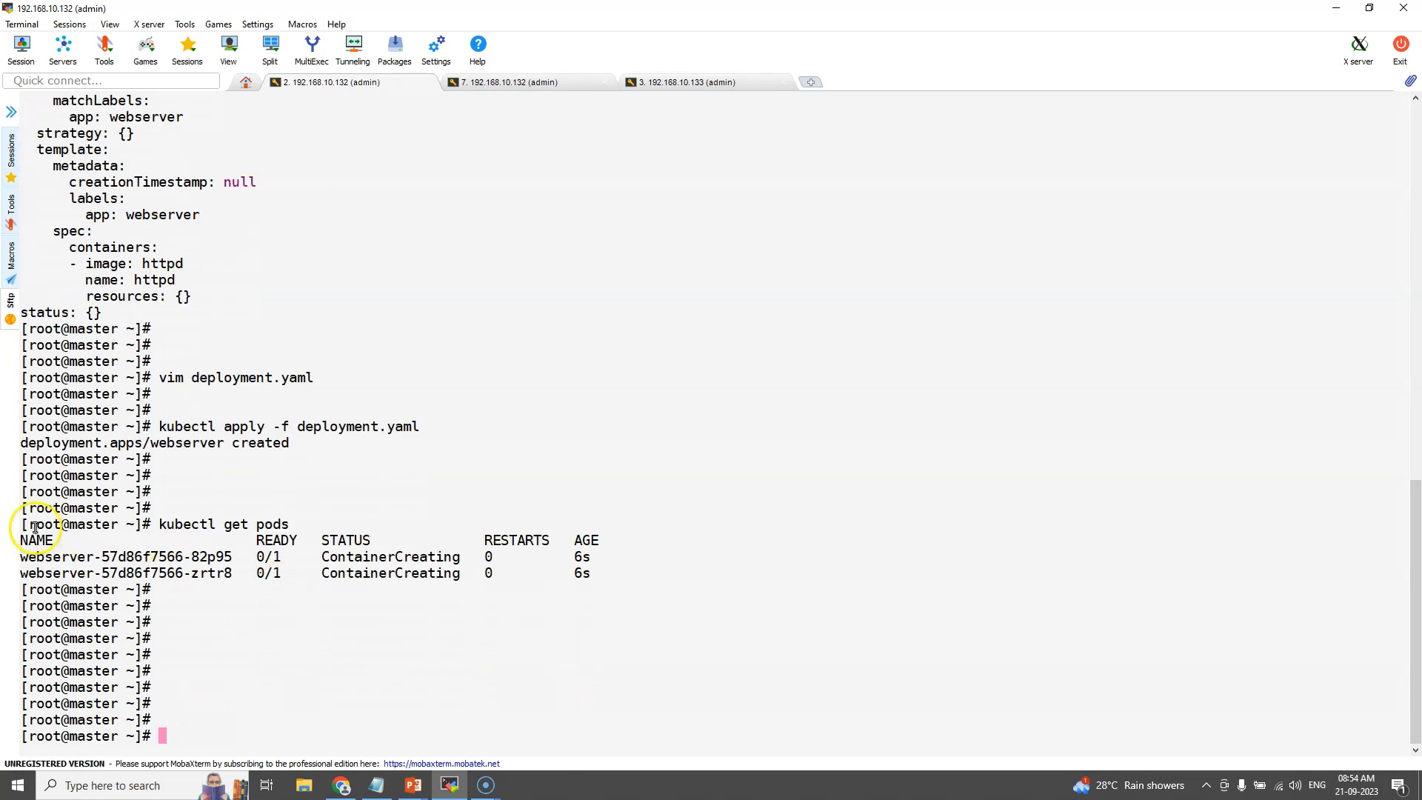
pyautogui.write('cl')
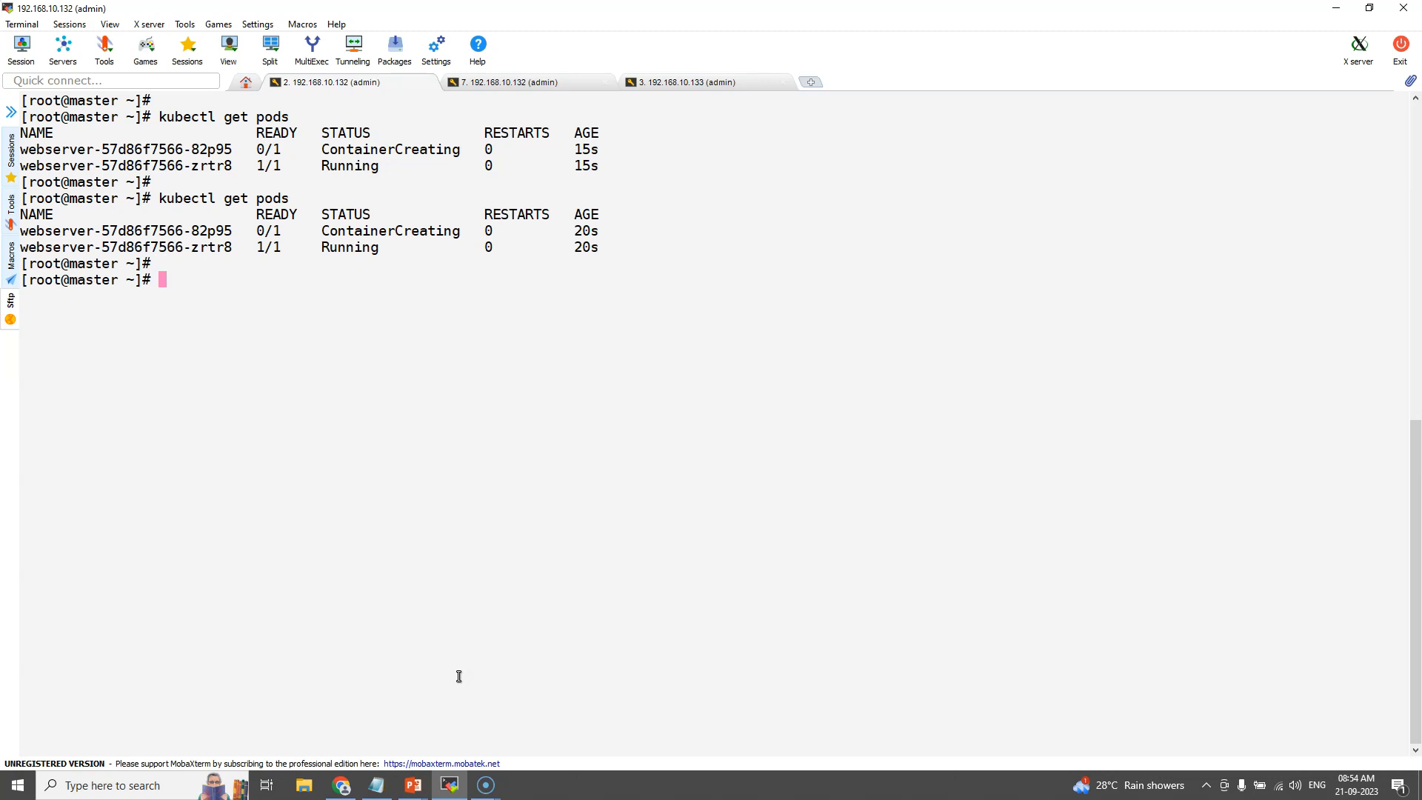
pyautogui.write('kubectl get pods')
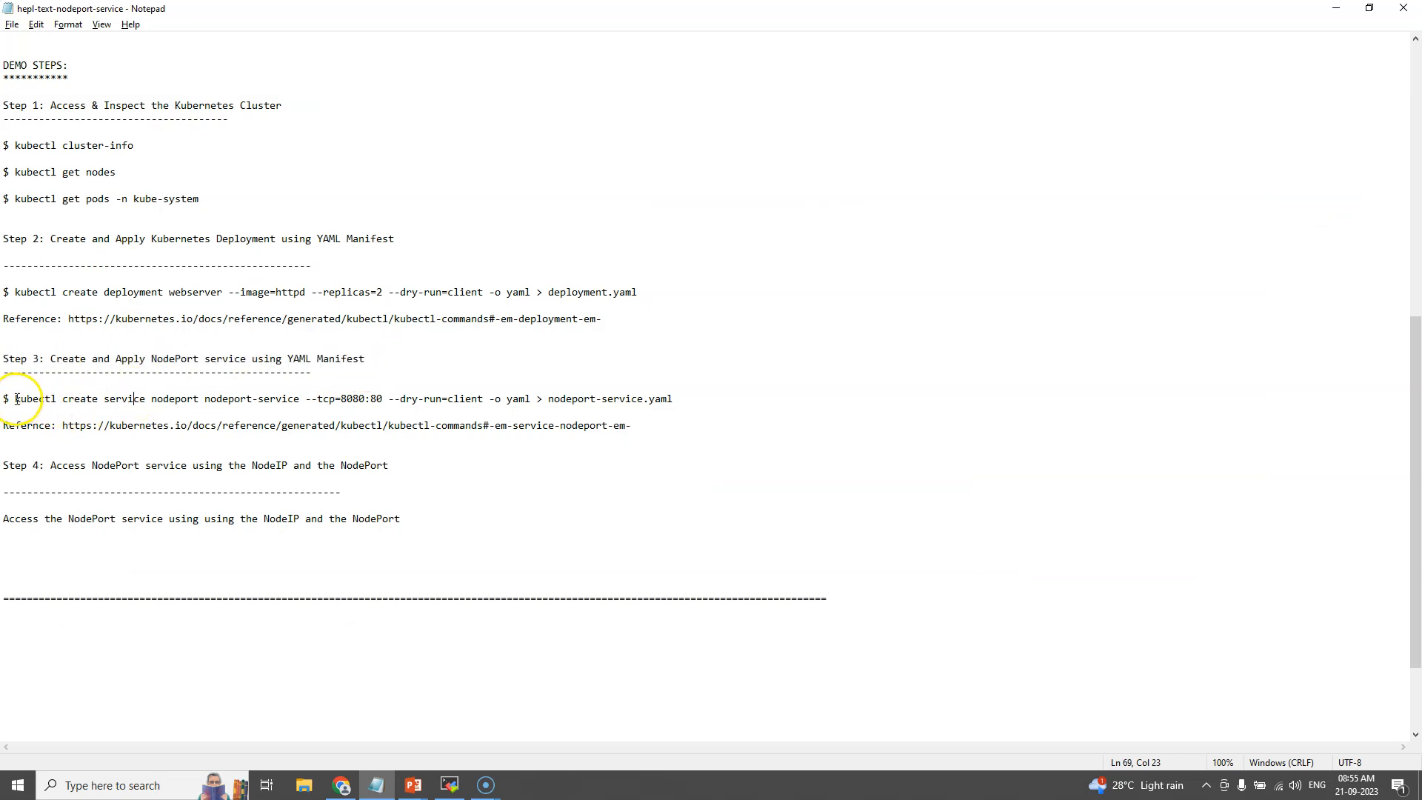
# Select the kubectl create service nodeport command in the Step 3 notes.
pyautogui.moveTo(13, 399); pyautogui.dragTo(671, 399)
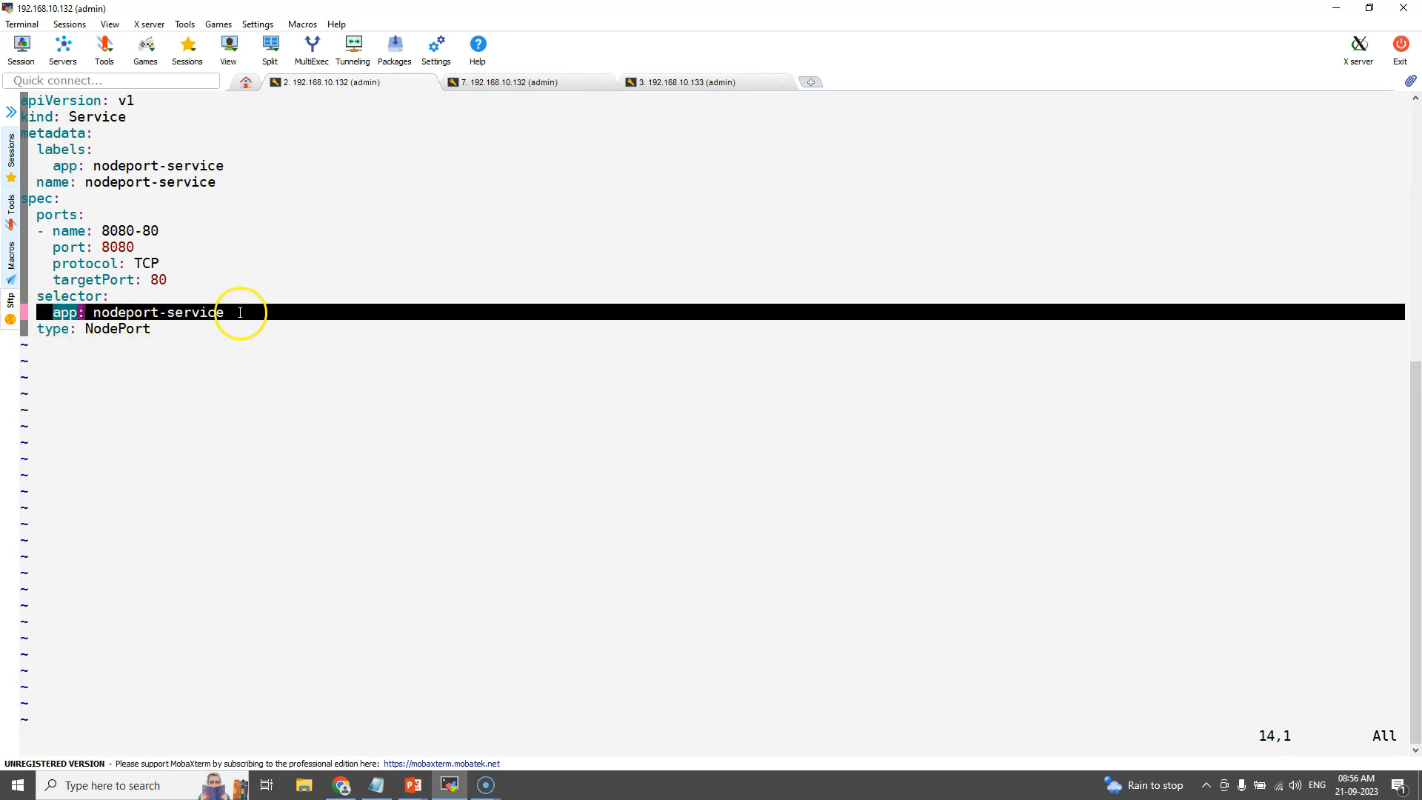
# Set the service selector to app: webserver, then move to the second master session.
pyautogui.click(505, 81)
pyautogui.write('app: n')
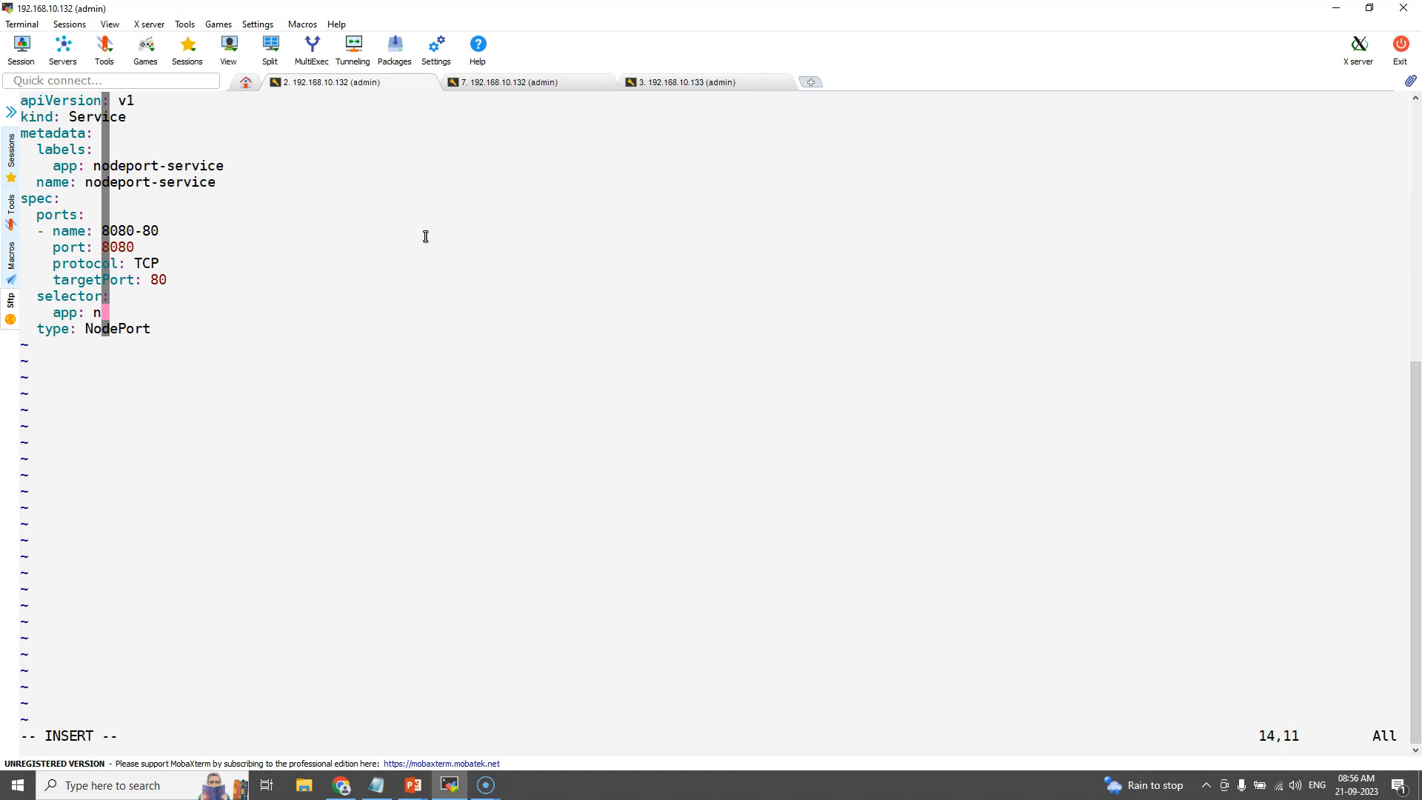
pyautogui.write('ebserver')
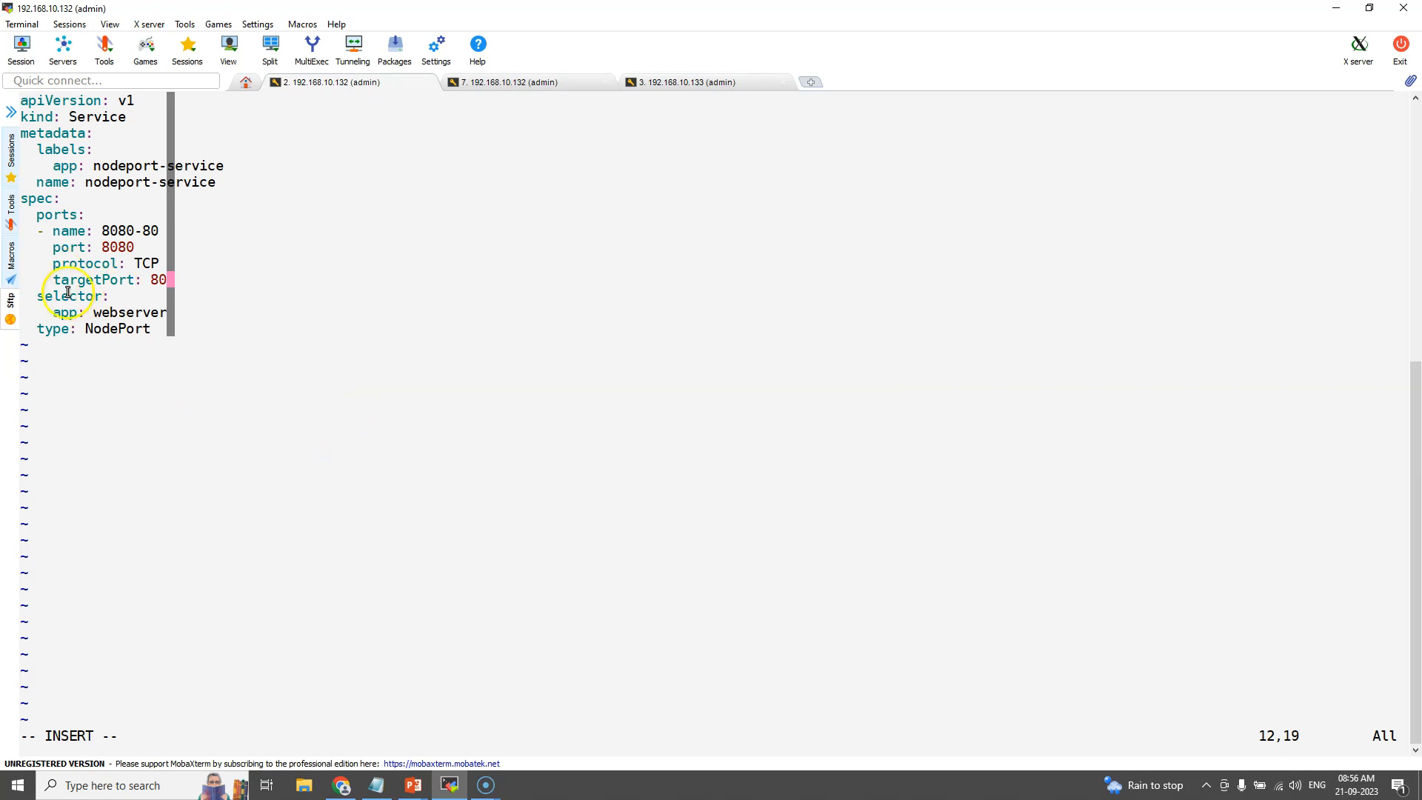
pyautogui.click(508, 81)
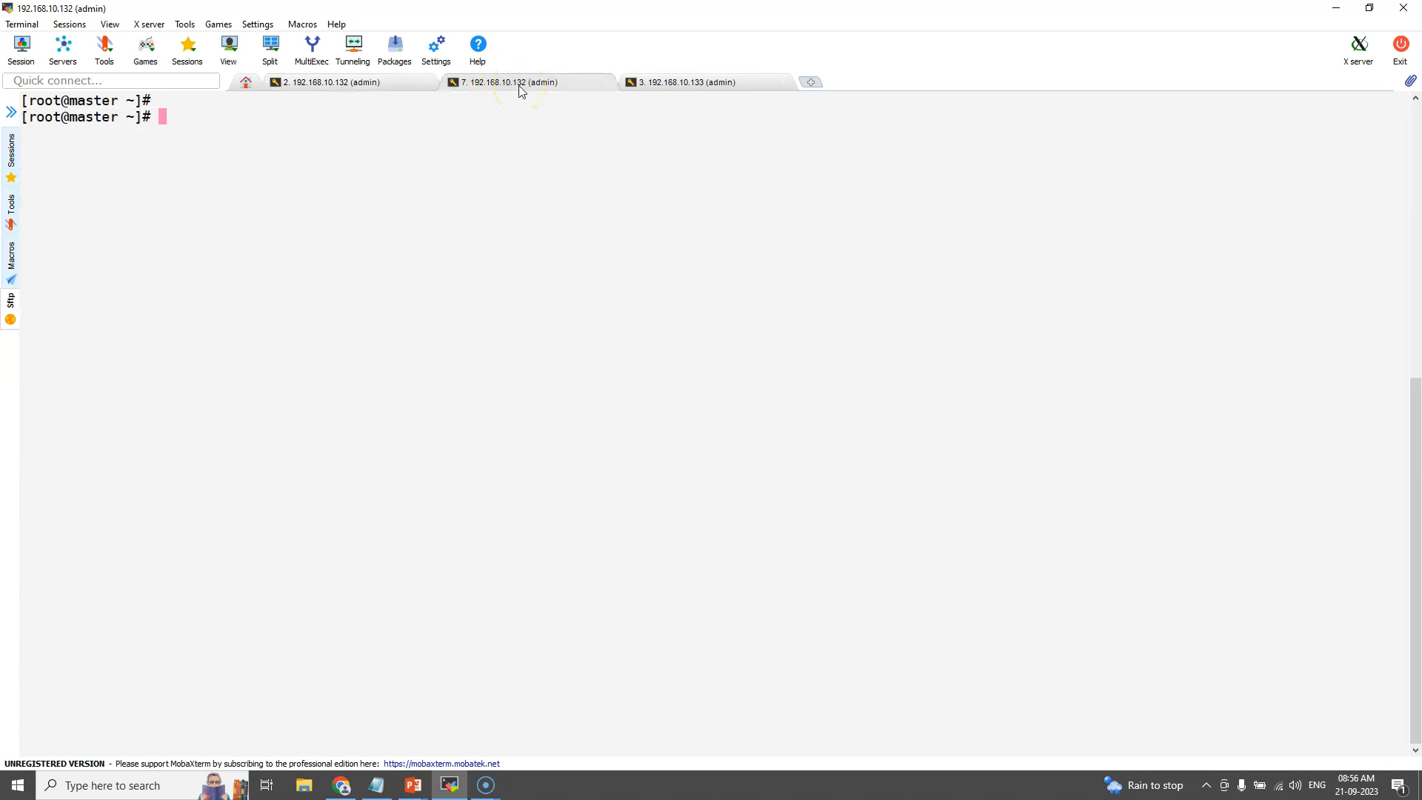
# Run kubectl explain on service.spec and service.spec.ports --recursive, then return to the first session.
pyautogui.write('kubectl')
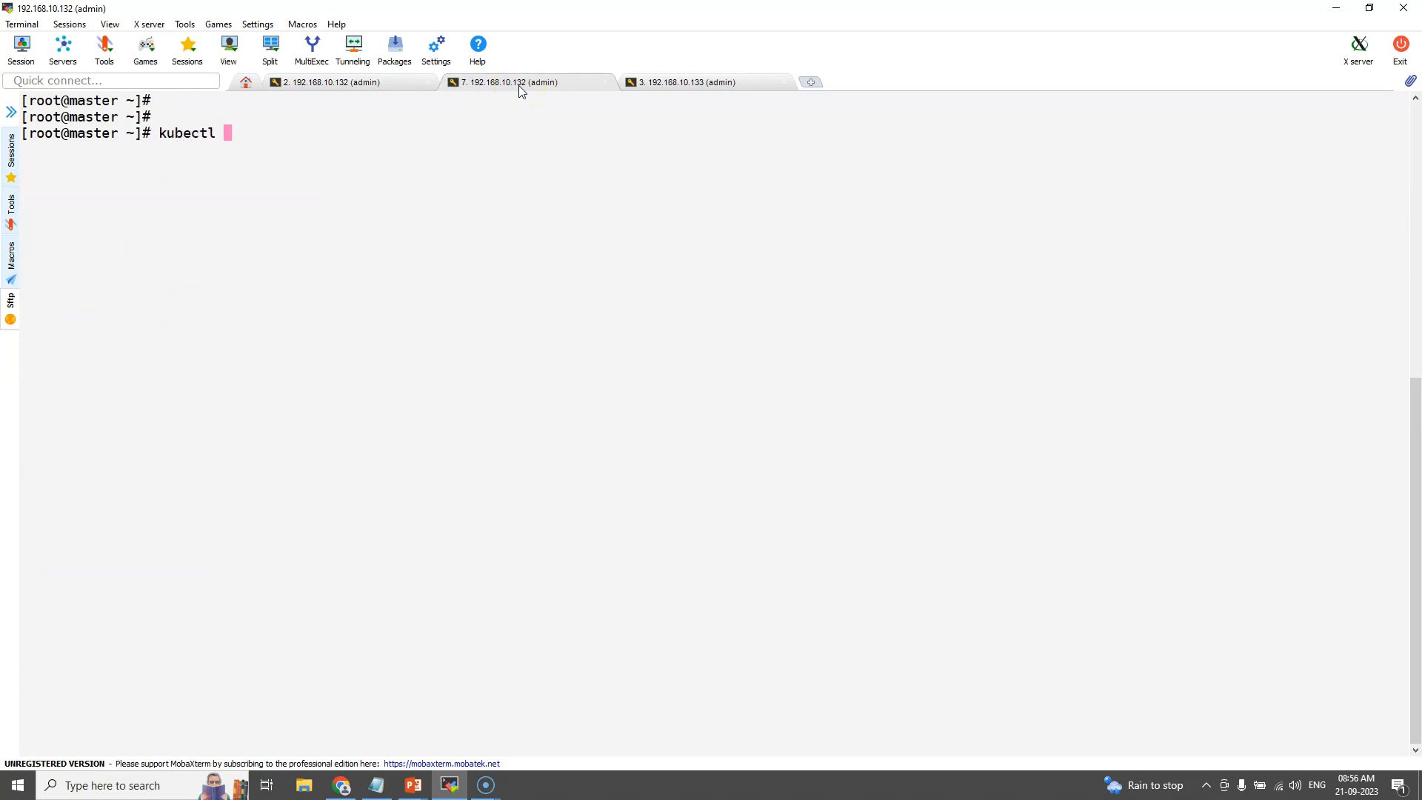
pyautogui.write('explain se')
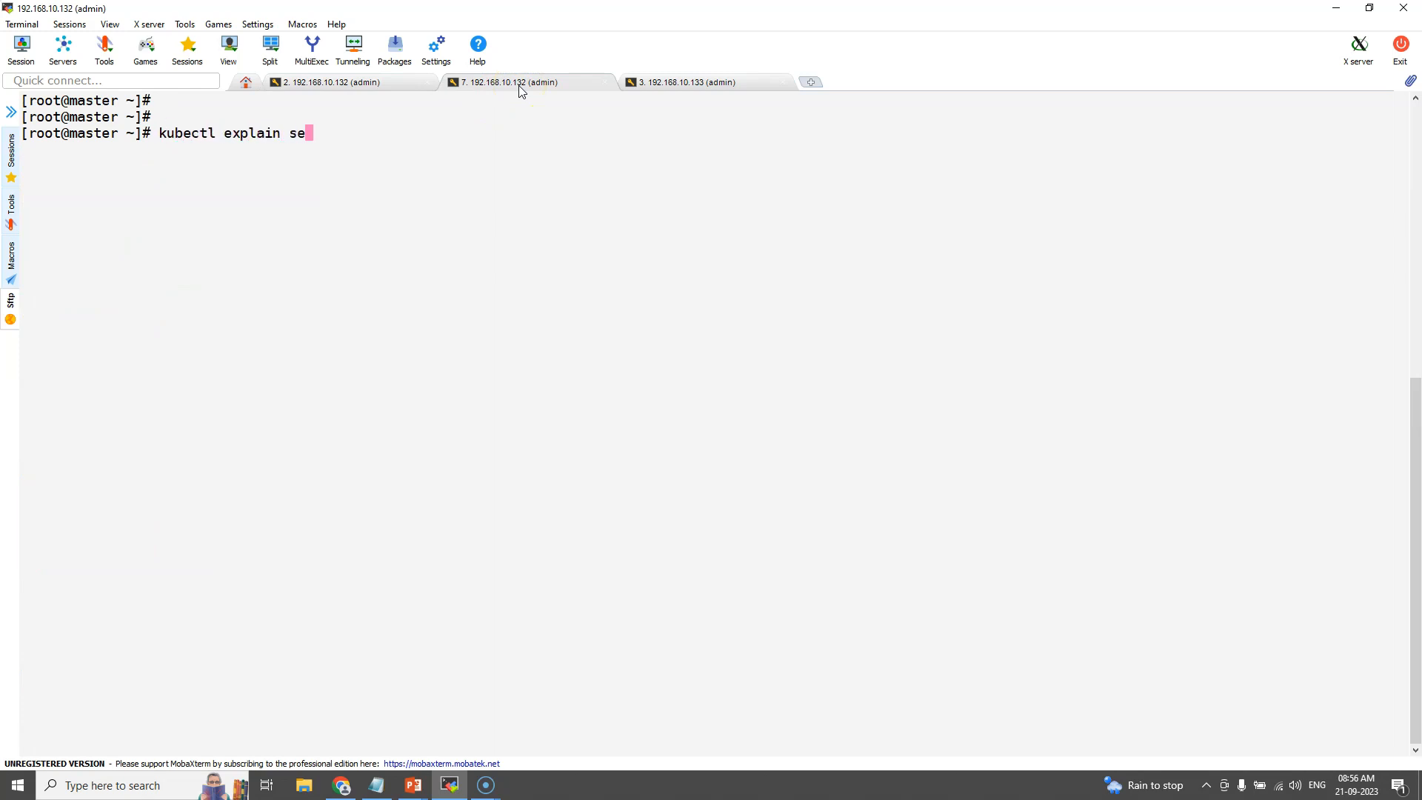
pyautogui.write('rvice')
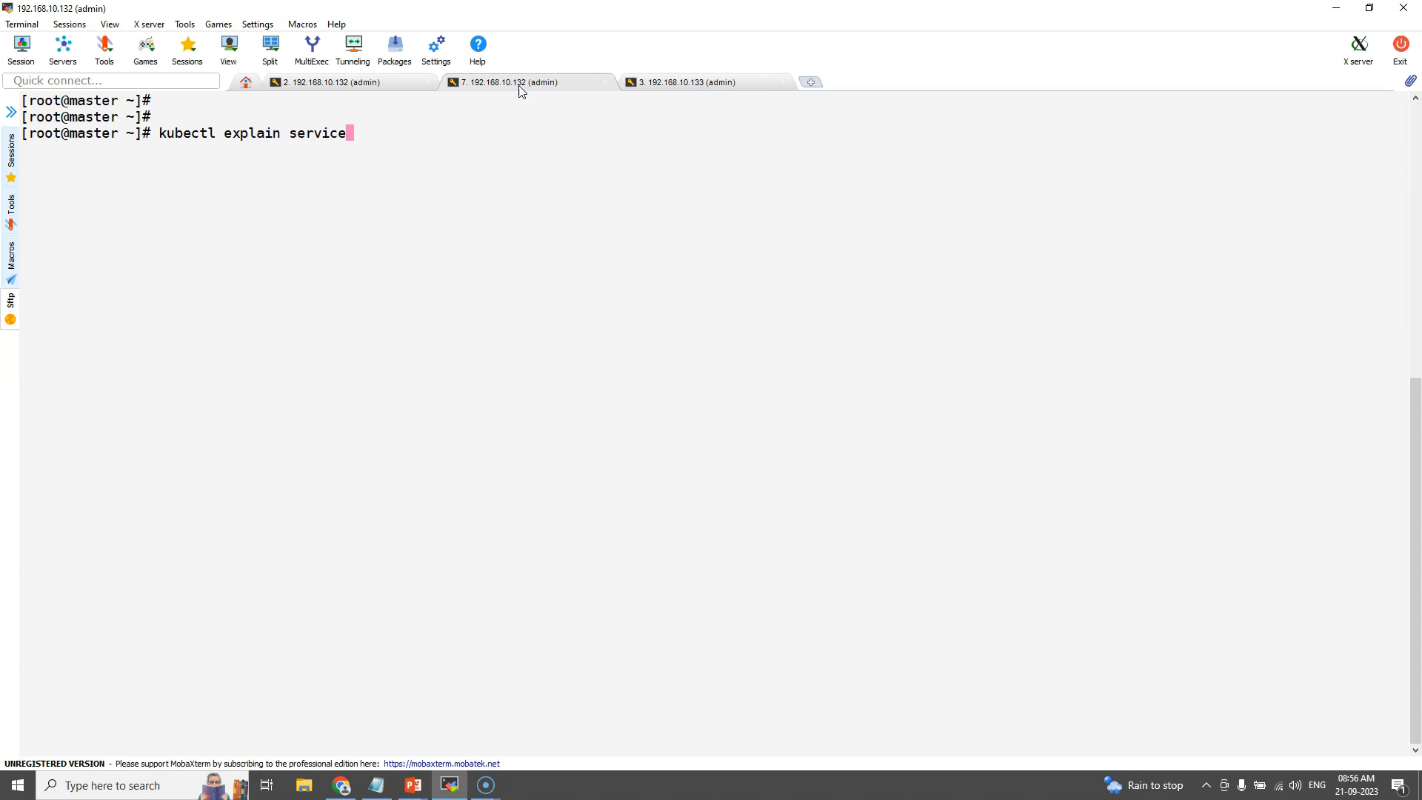
pyautogui.write('.spec')
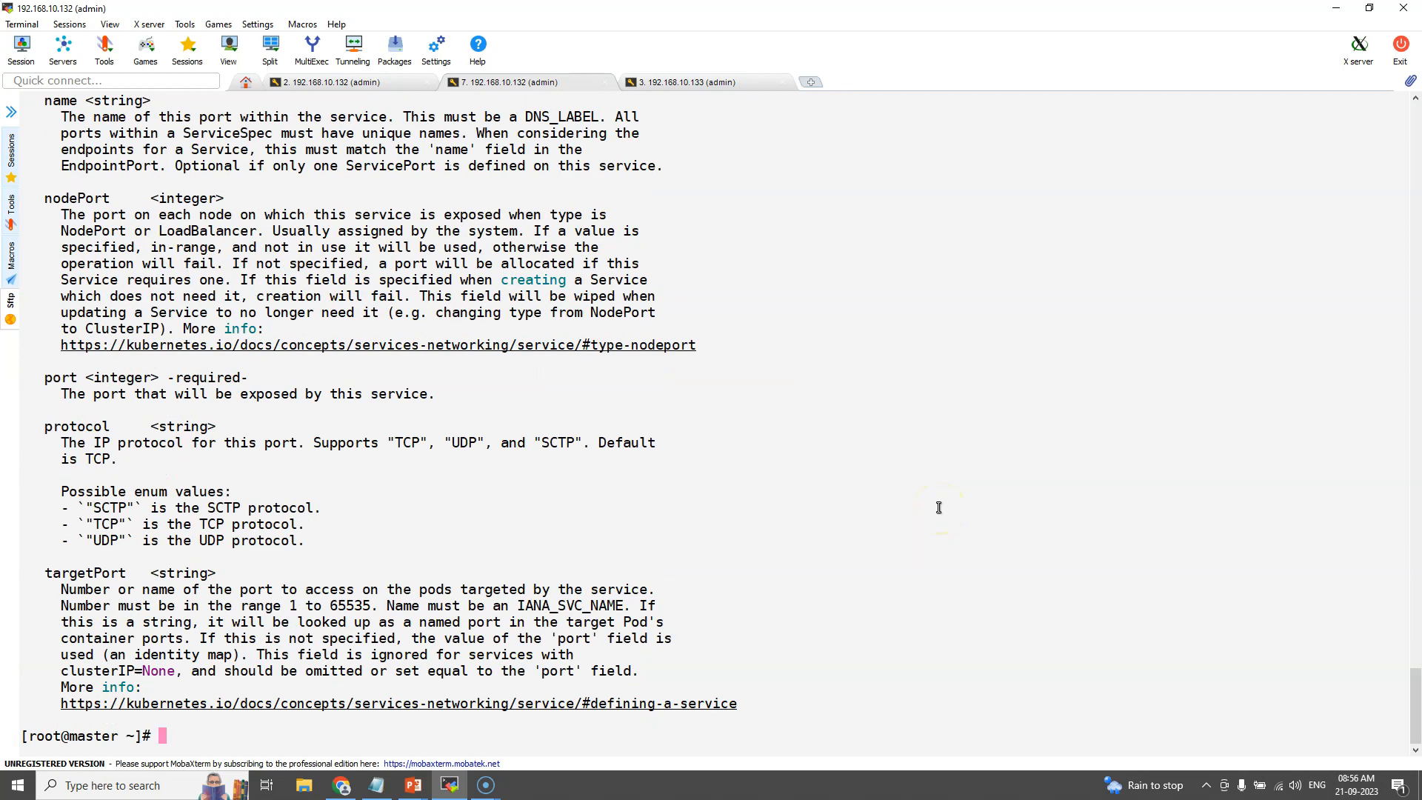
pyautogui.write('kubectl explain service.spec.ports --')
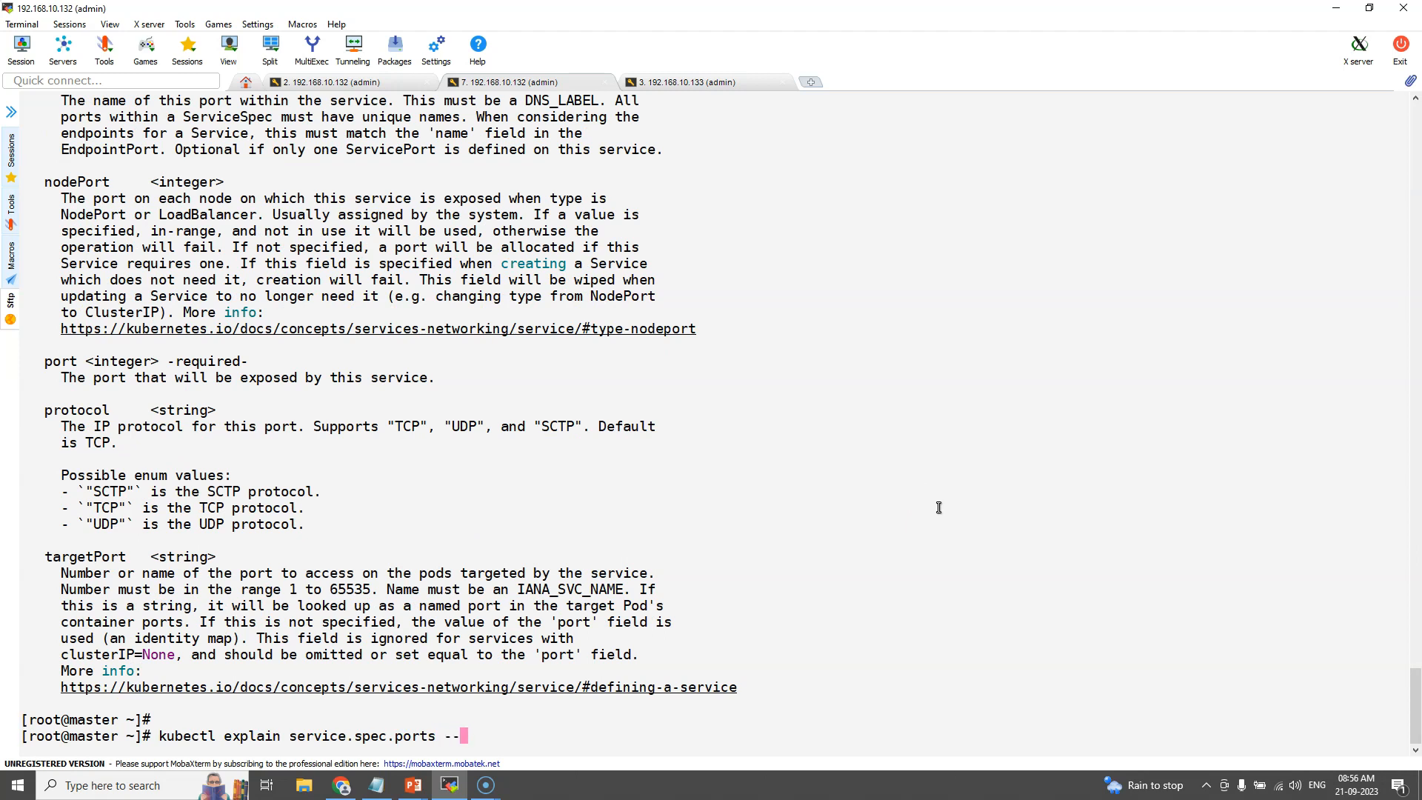
pyautogui.write('recursive')
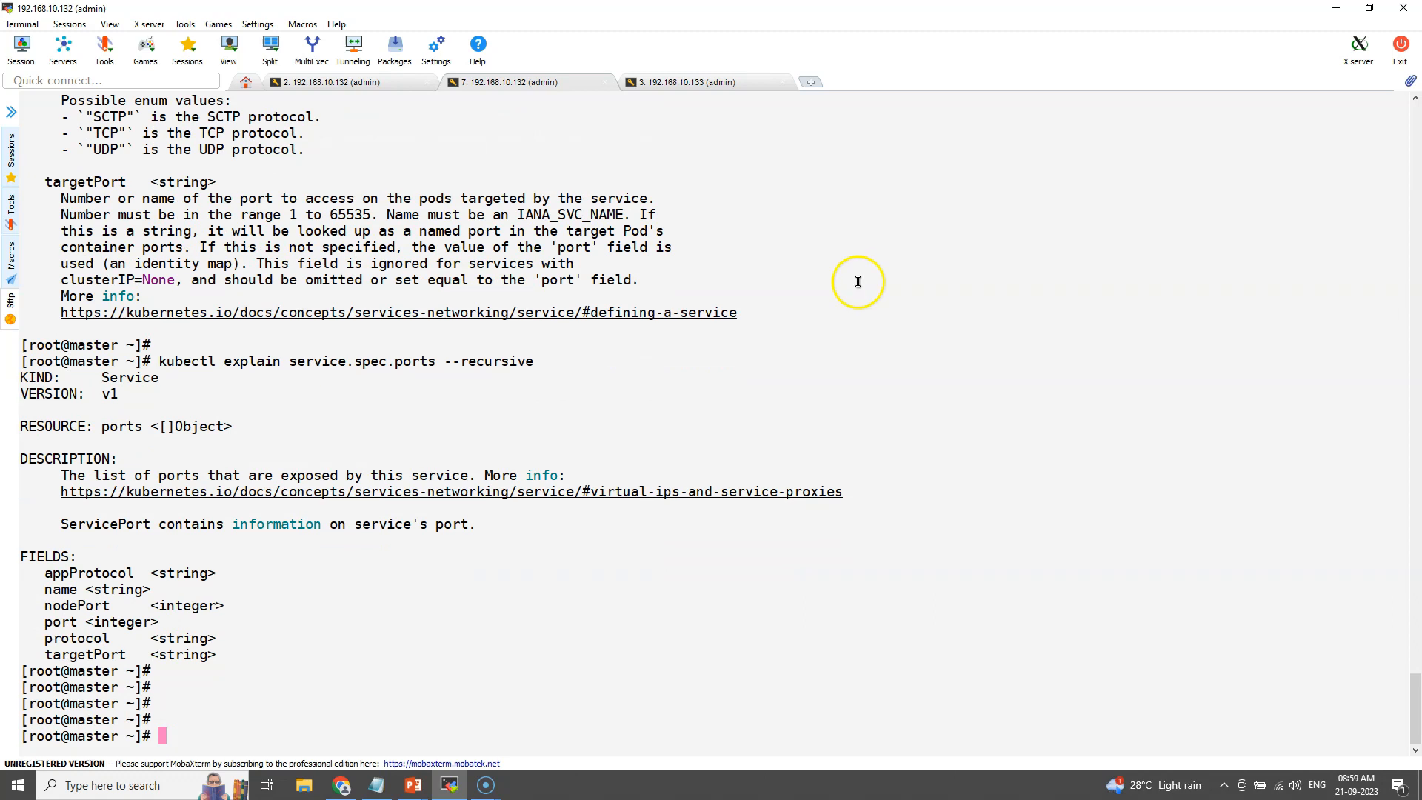
pyautogui.moveTo(127, 698)
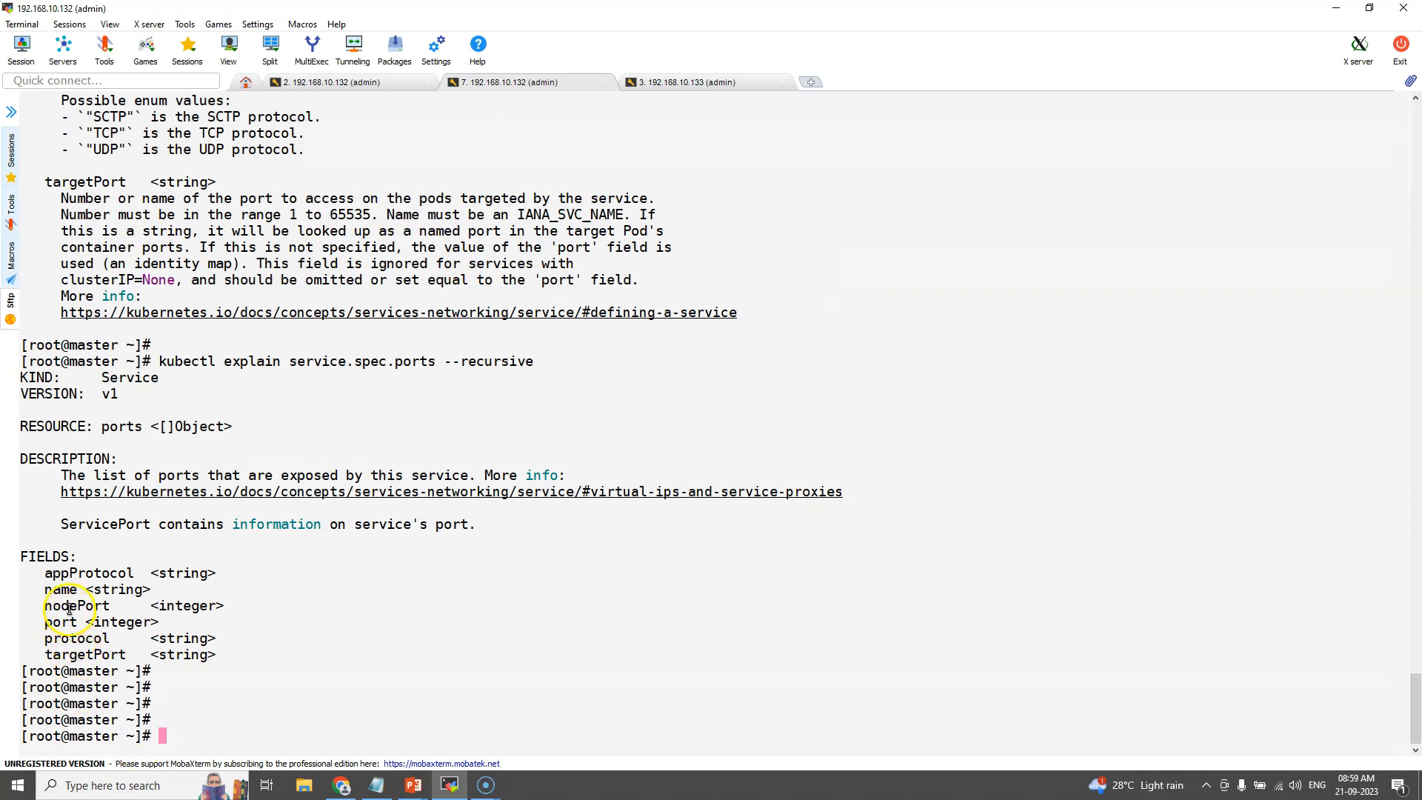
pyautogui.click(326, 82)
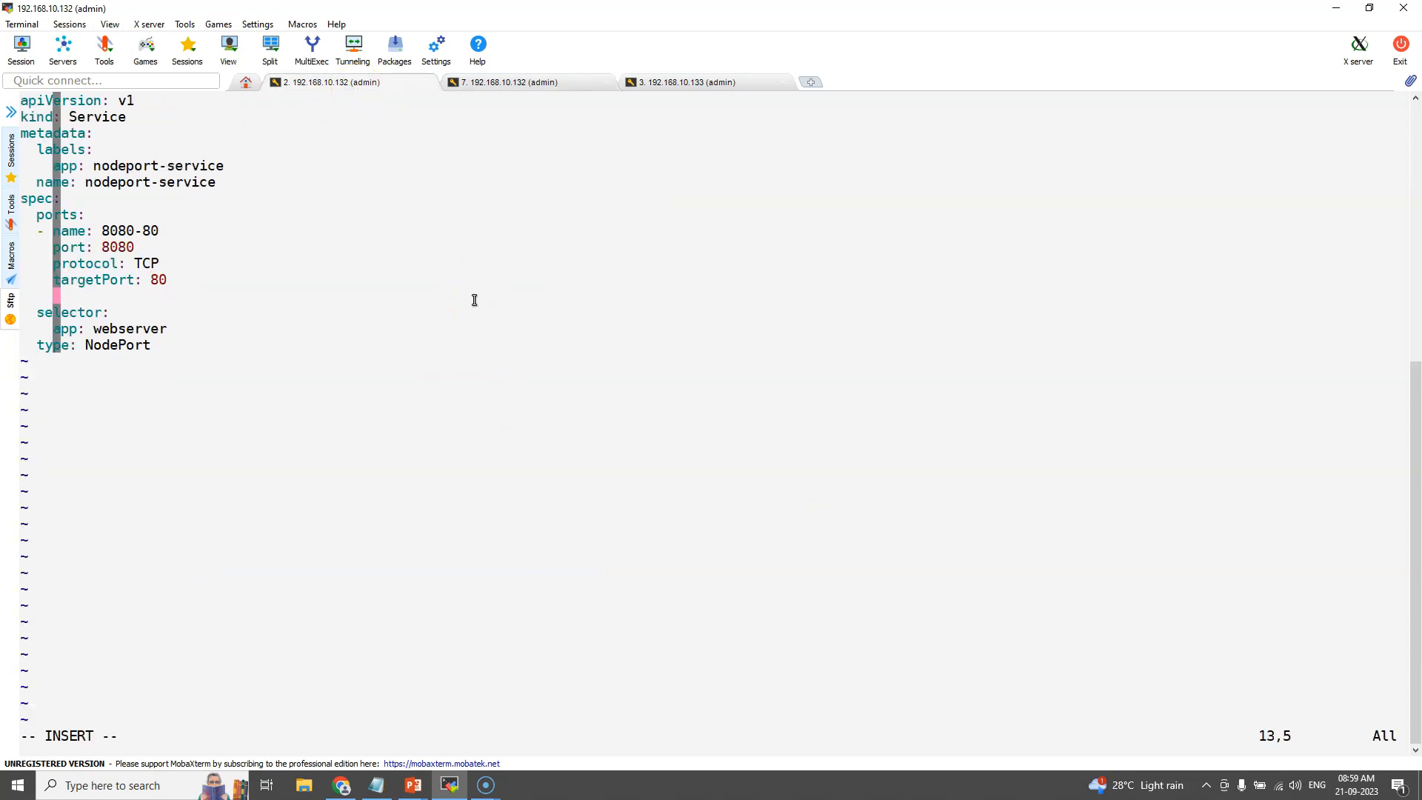
# Add nodePort: 30000, apply the service, confirm 8080:30000/TCP with get svc, and clear.
pyautogui.write('nodePort:')
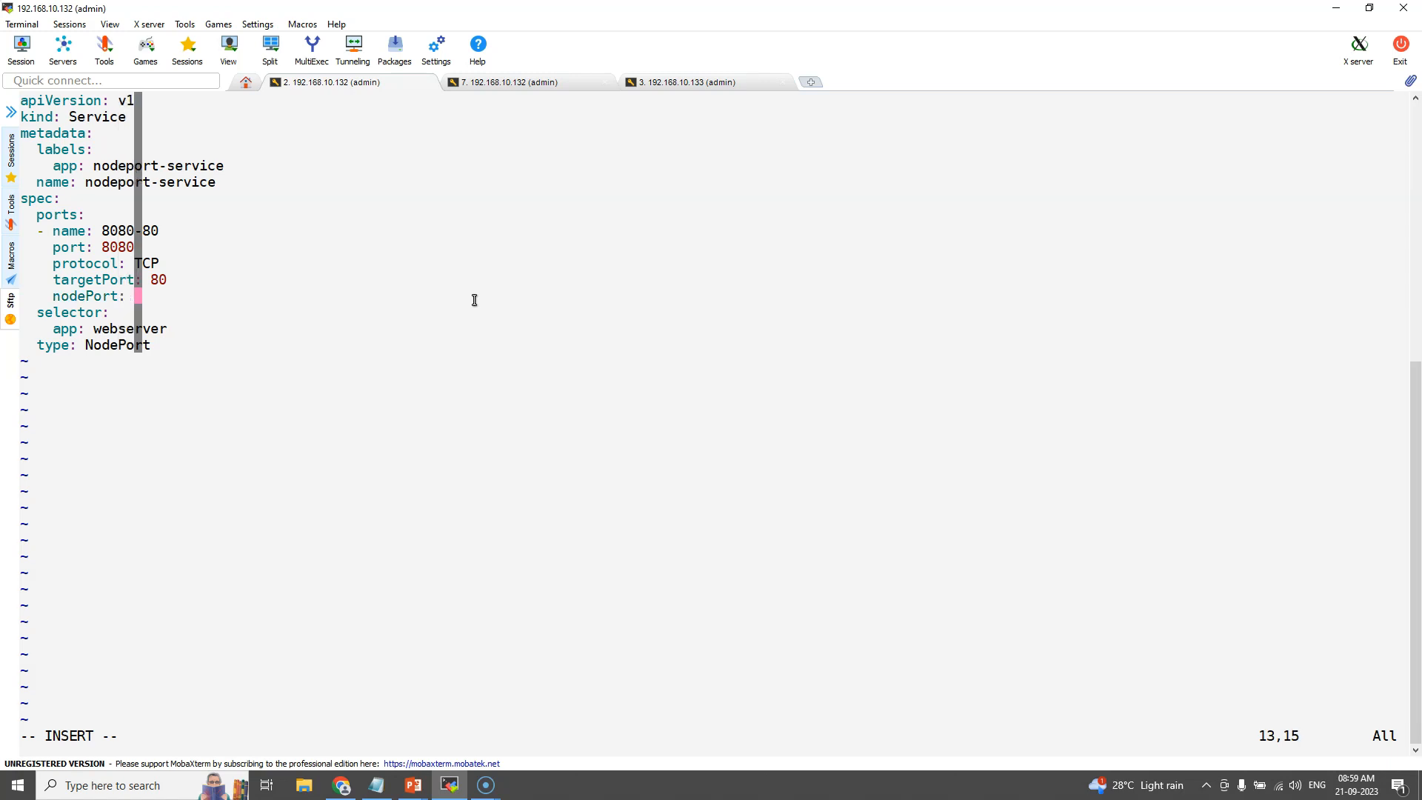
pyautogui.write('30000')
pyautogui.write('kubectl get')
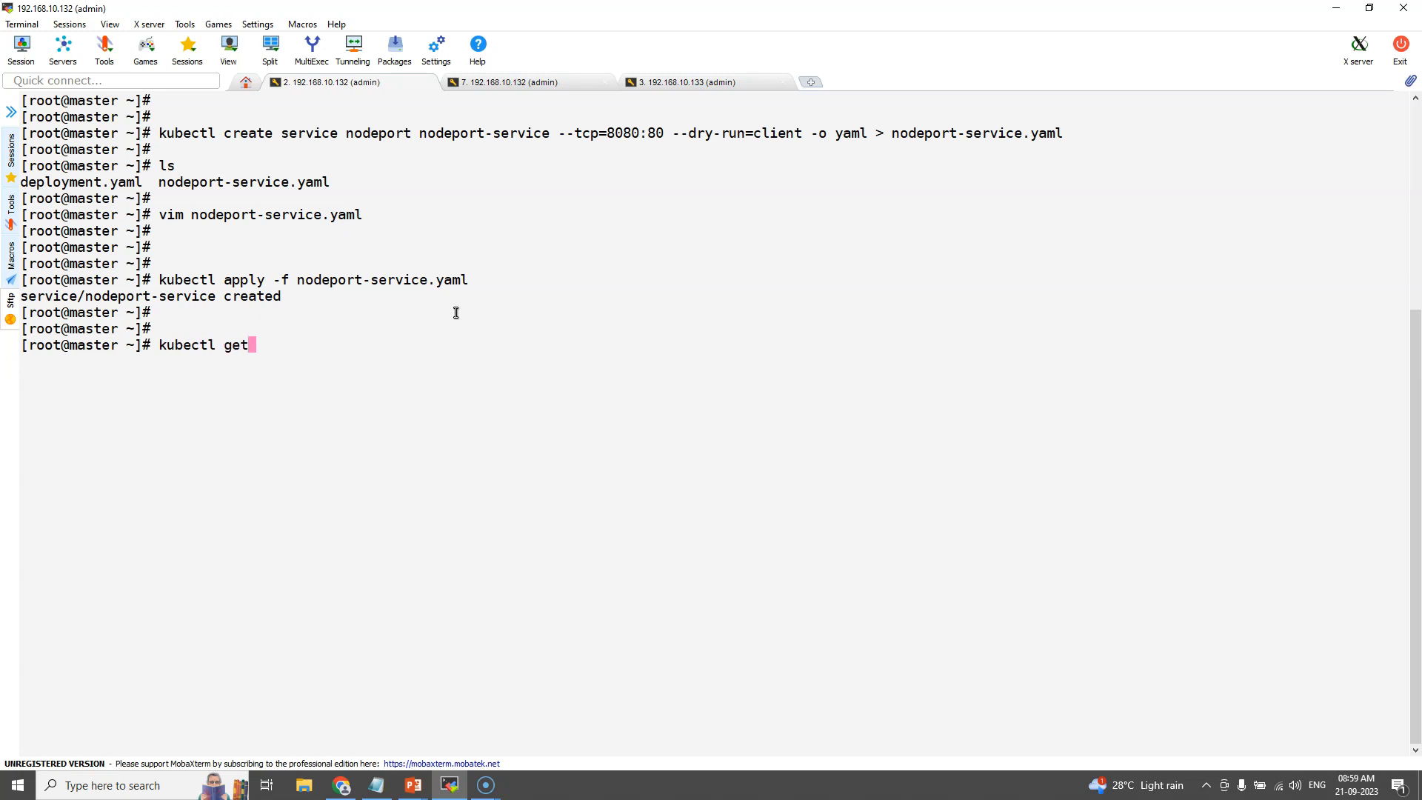
pyautogui.write('svc')
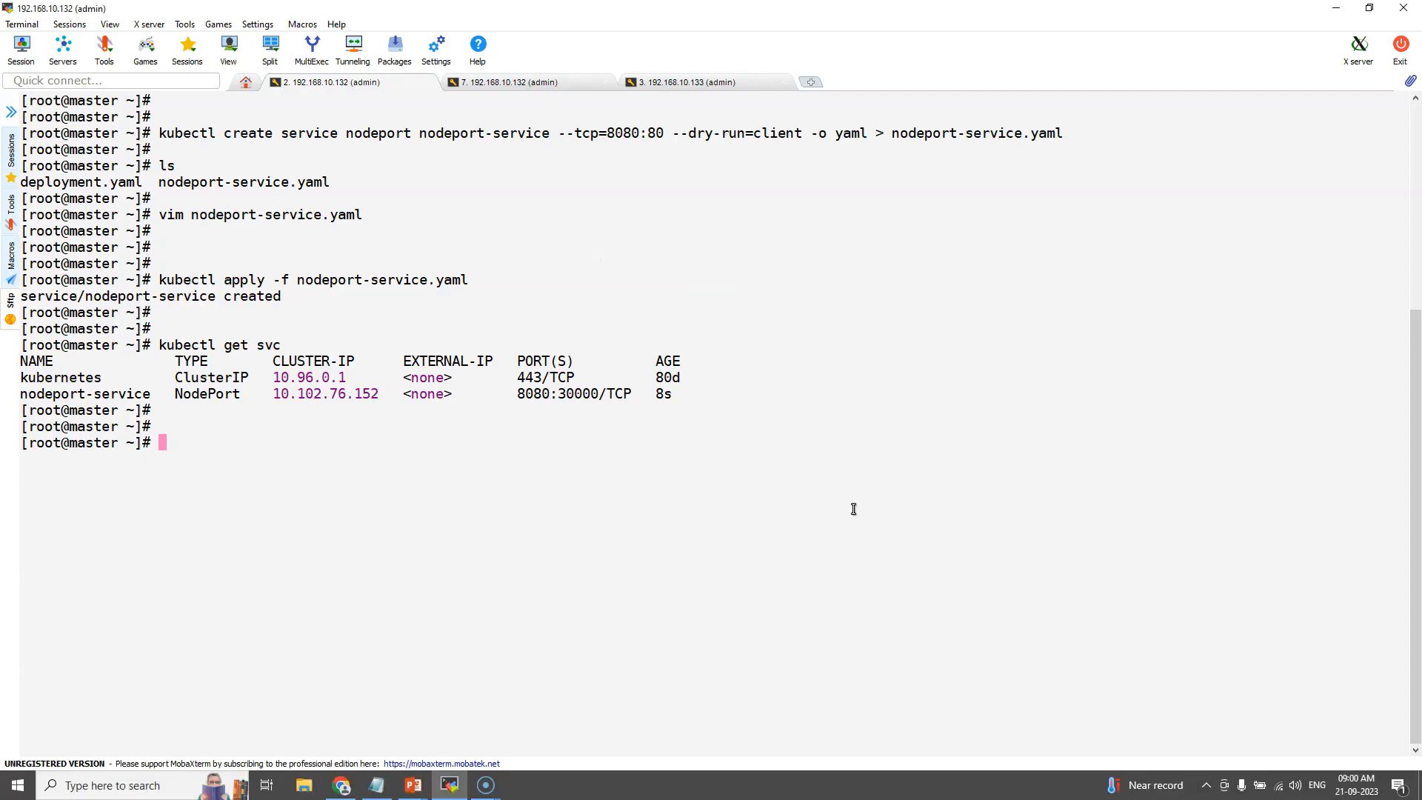
pyautogui.write('clea')
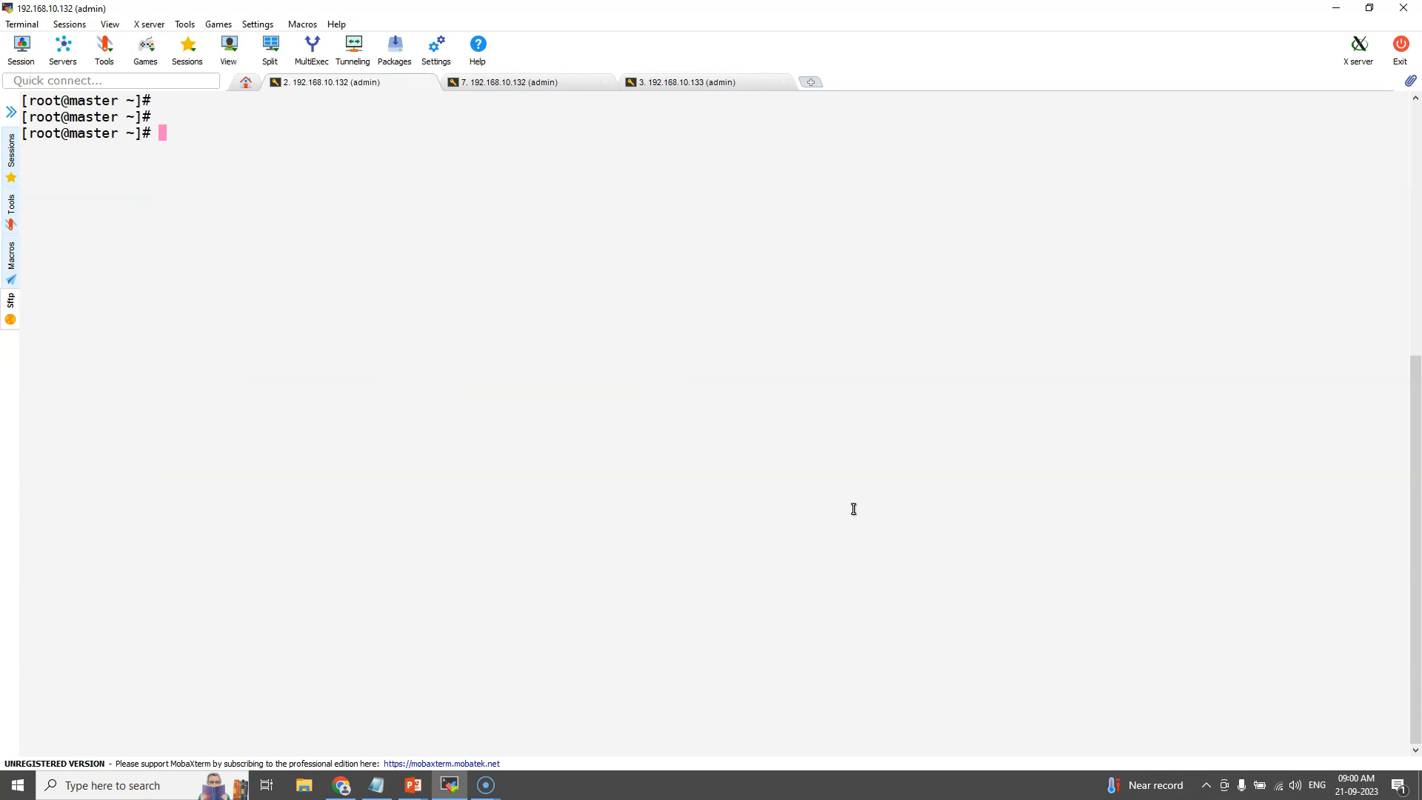
# On the worker node session, pick out its IP address 192.168.10.133.
pyautogui.click(685, 82)
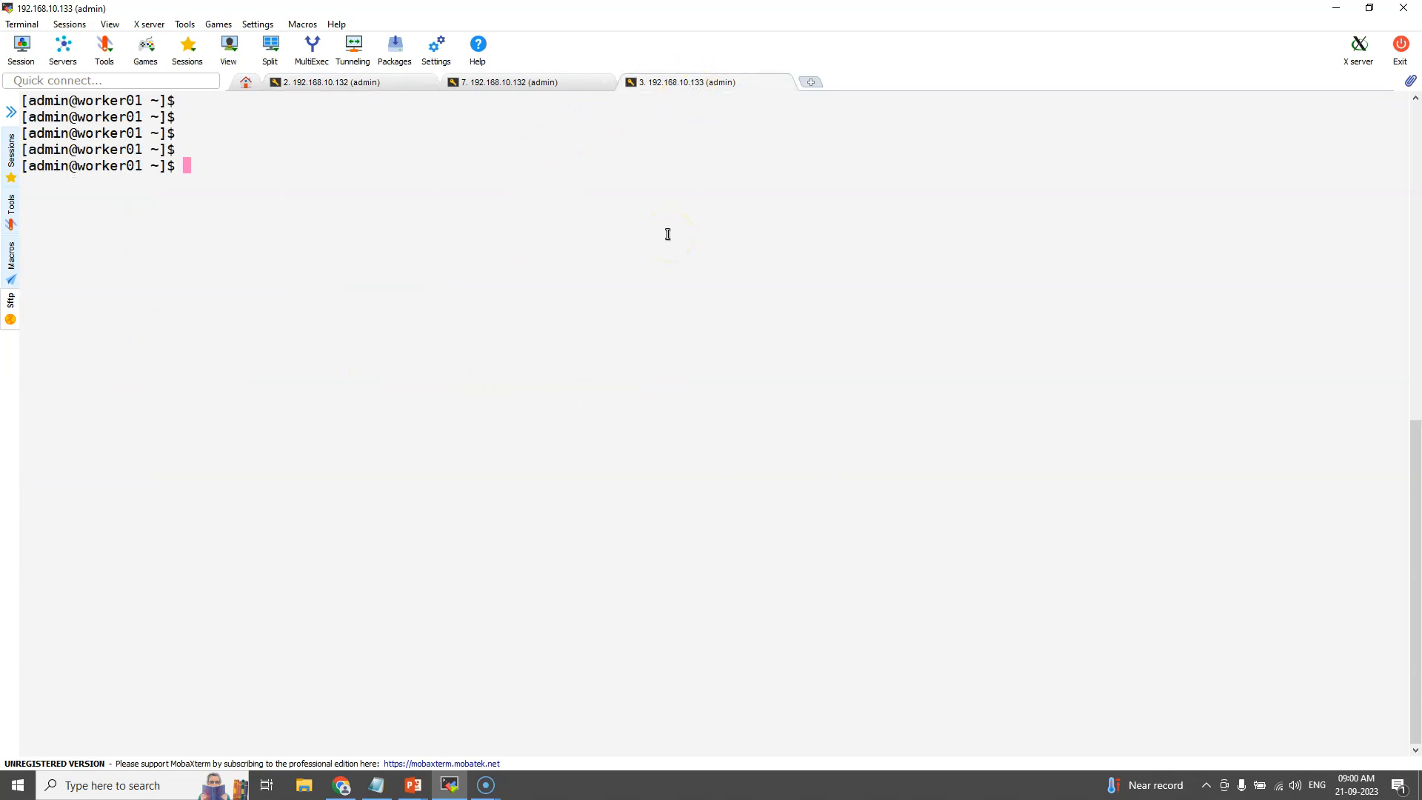
pyautogui.doubleClick(109, 165)
pyautogui.write('clear')
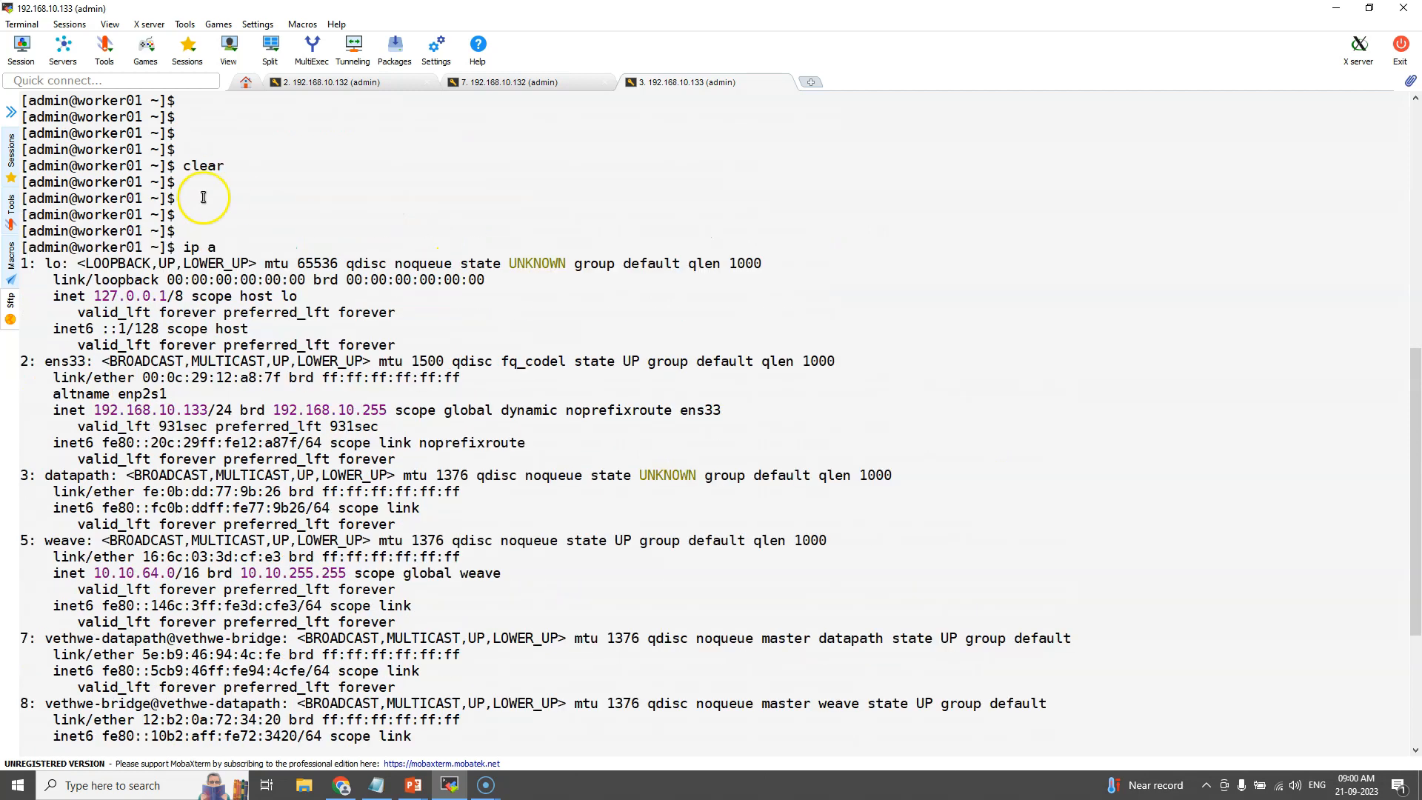
pyautogui.doubleClick(136, 410)
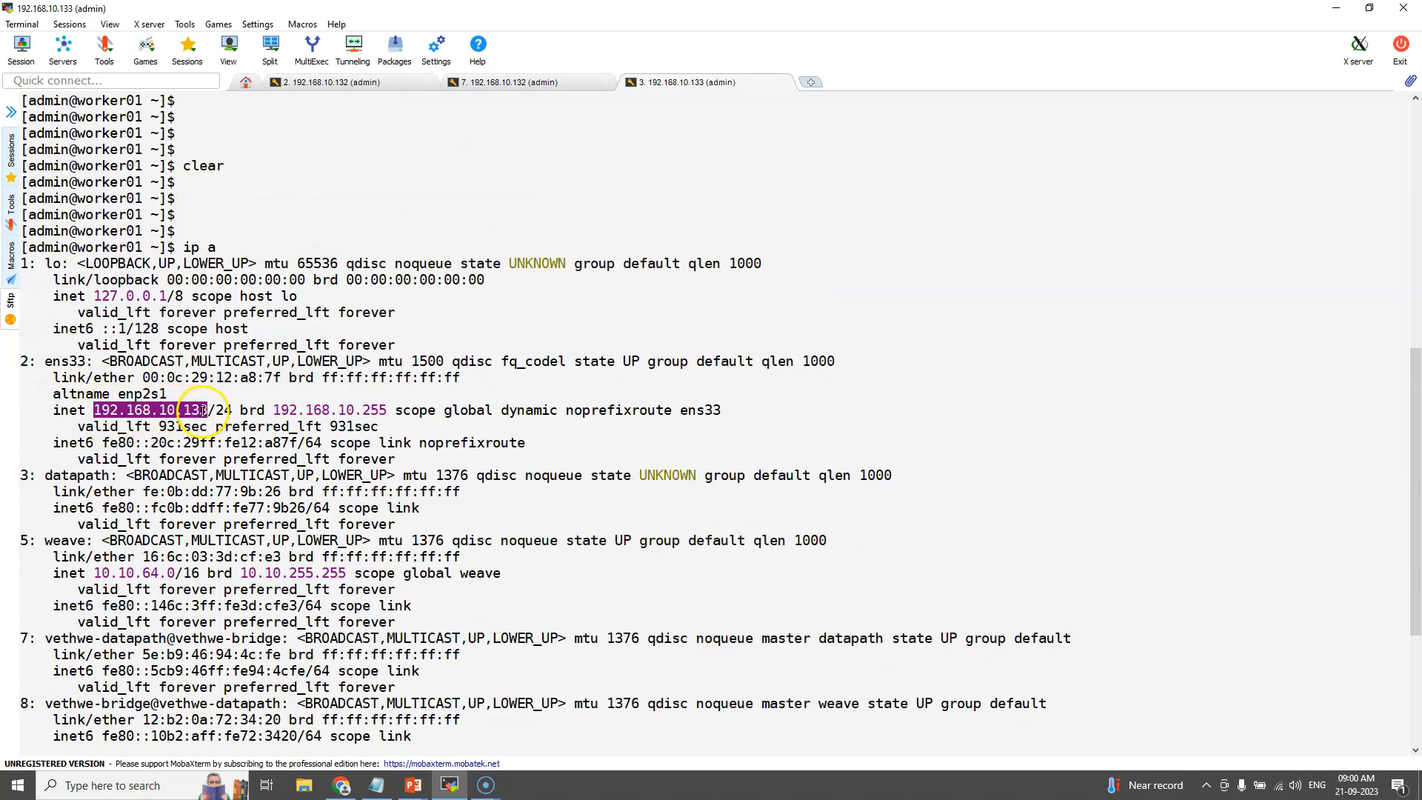
# Clear the screen, curl -v 192.168.10.133:30000, and mark the 'It works!' response.
pyautogui.write('clear')
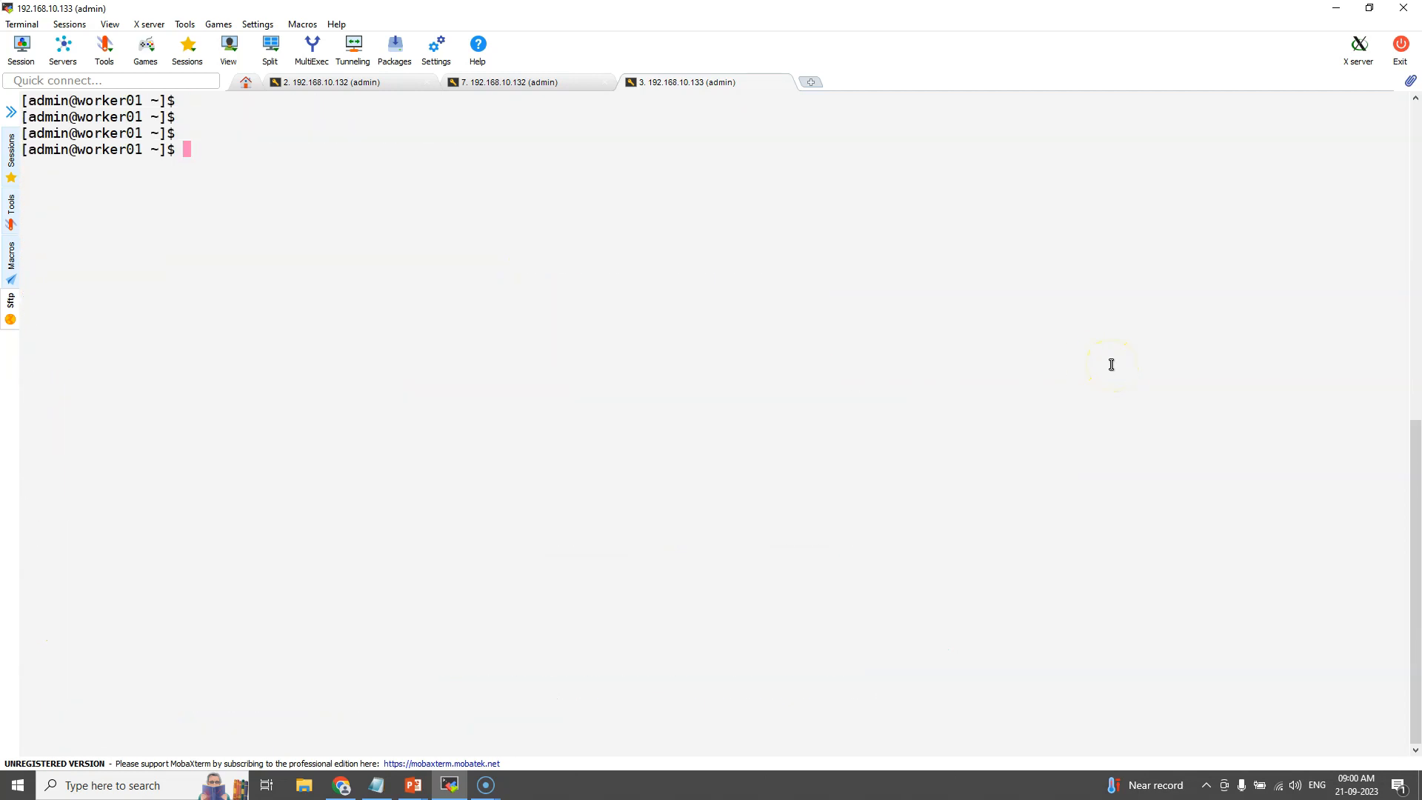
pyautogui.write('curl')
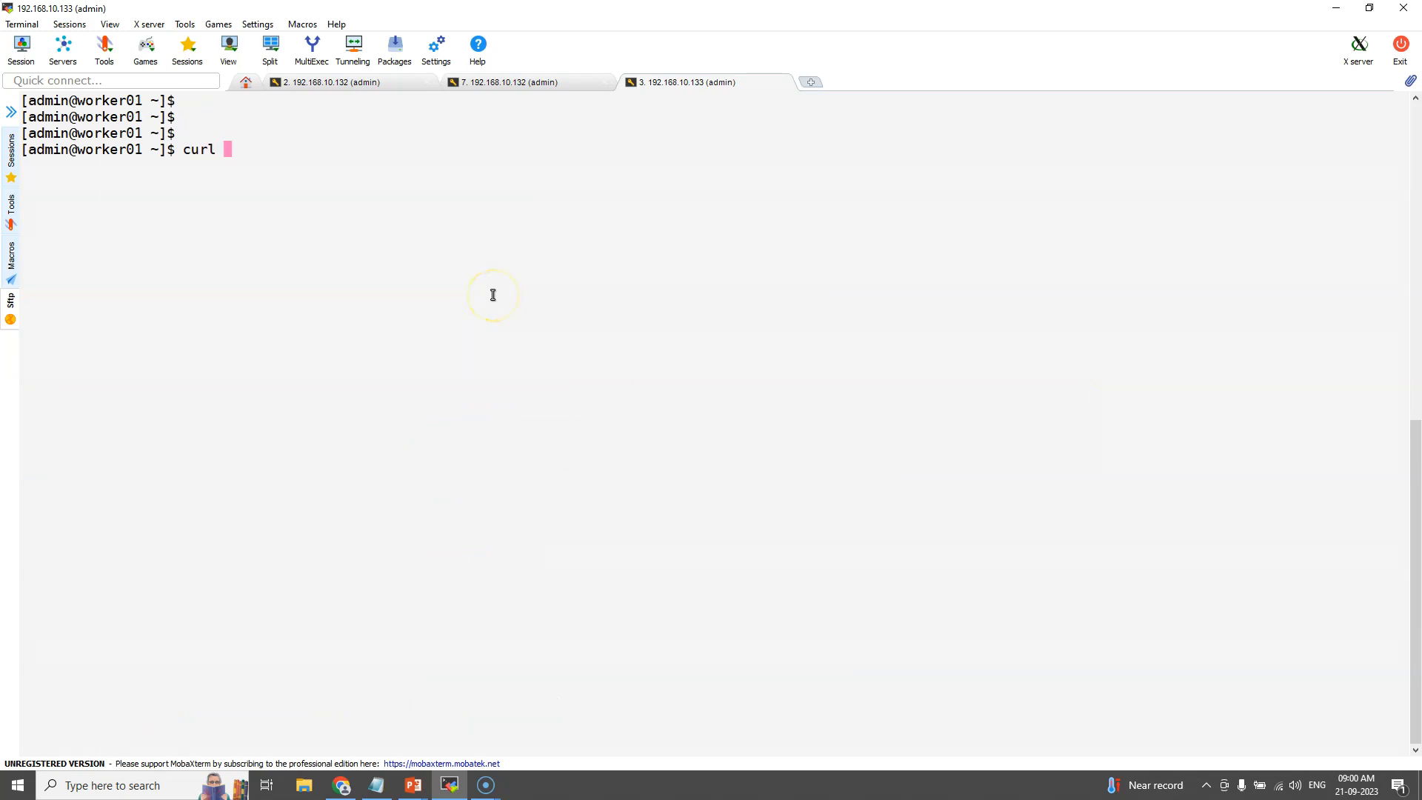
pyautogui.write('-v 192.168.10.133')
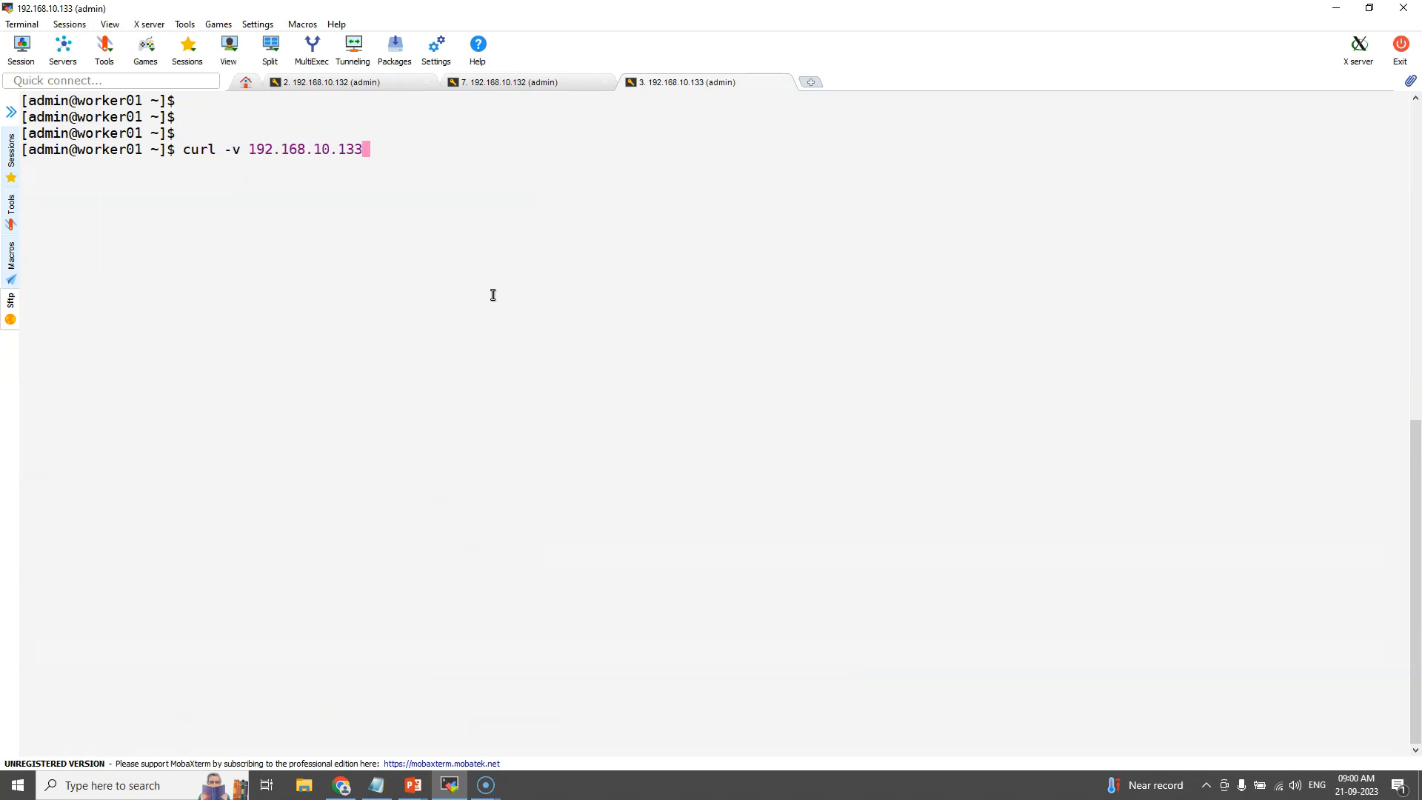
pyautogui.write(':3000')
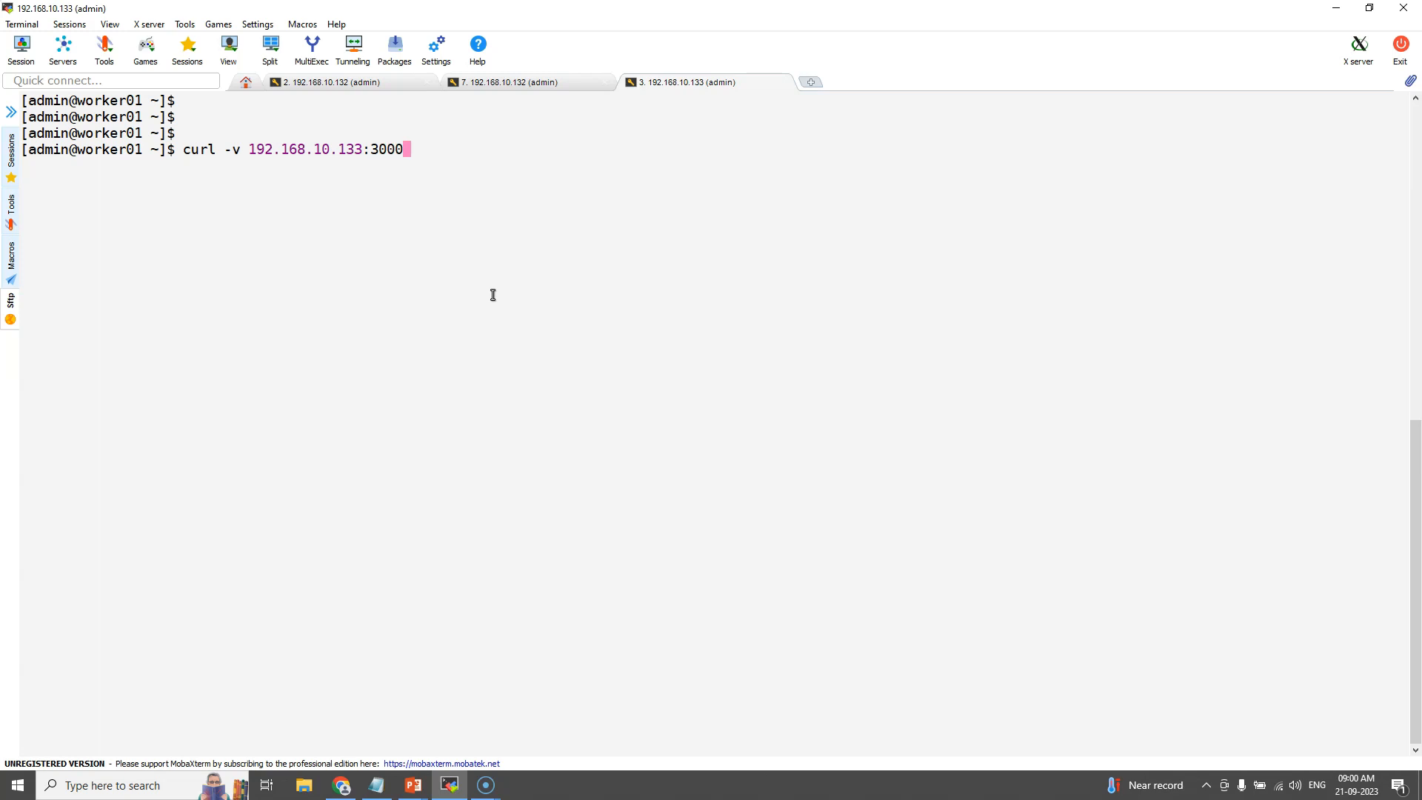
pyautogui.write('0')
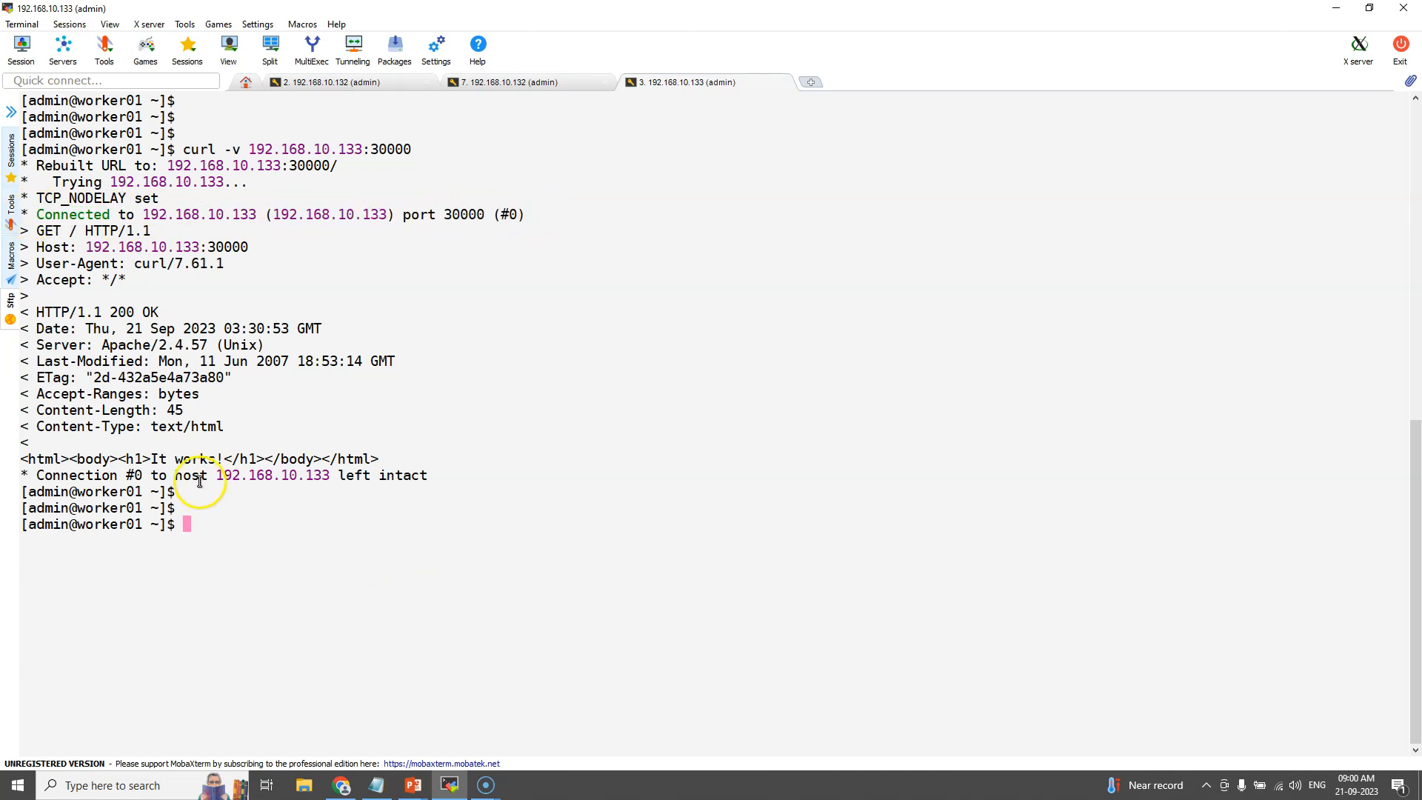
pyautogui.tripleClick(199, 457)
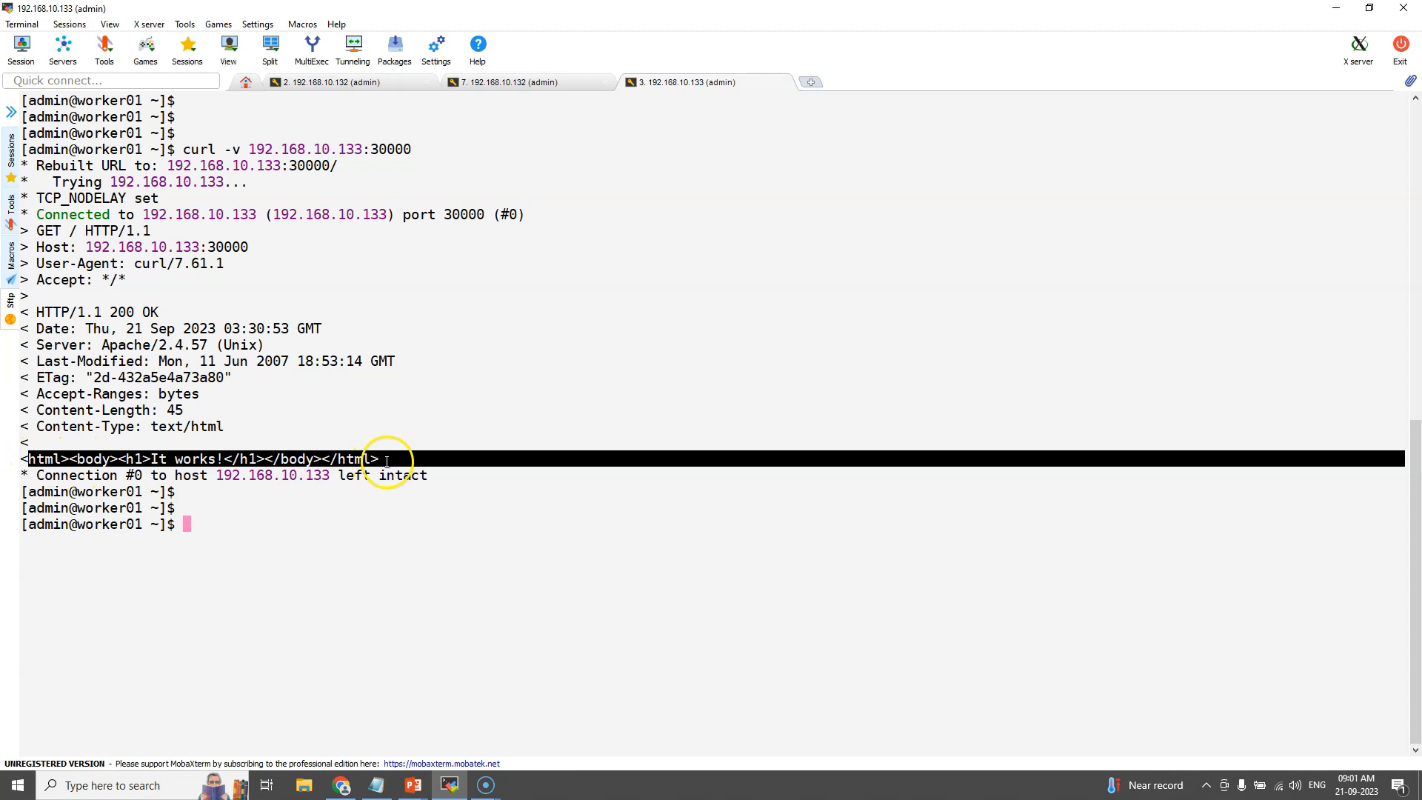